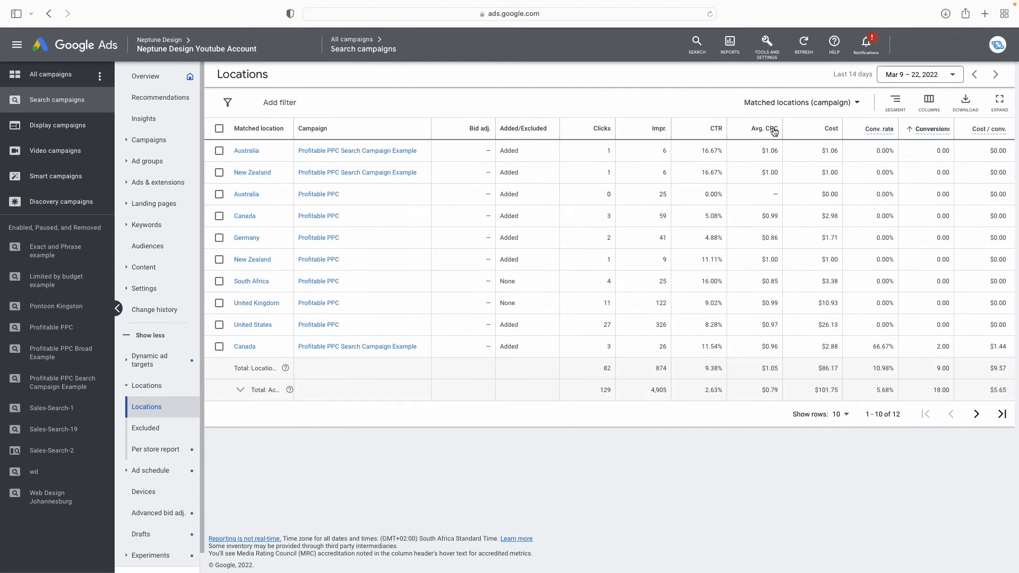
Subscribe to the YouTube channel of the video currently playing
click(57, 124)
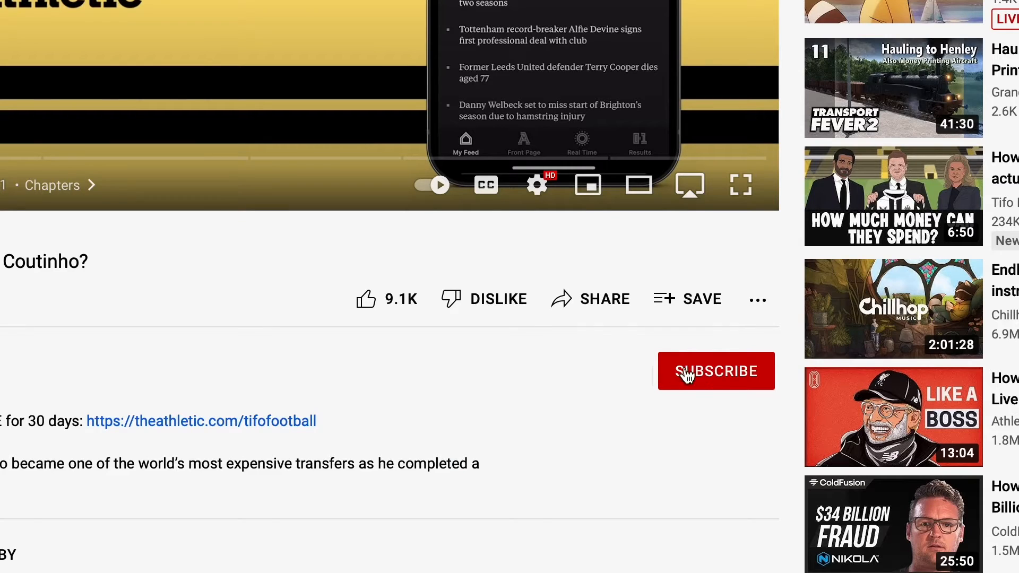
click(716, 372)
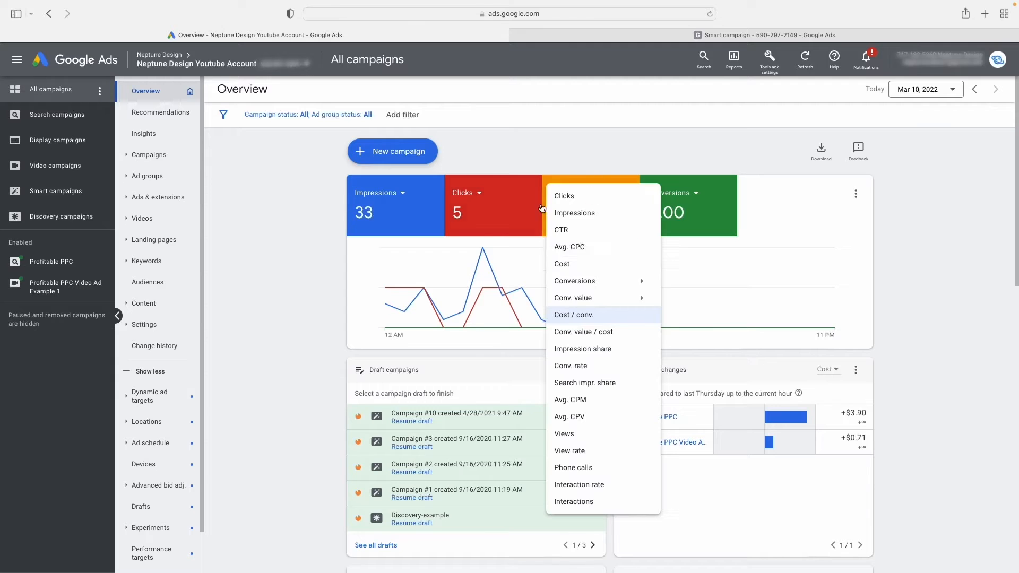
Show CTR (15.15%) in the third metric tile of the overview chart
click(574, 314)
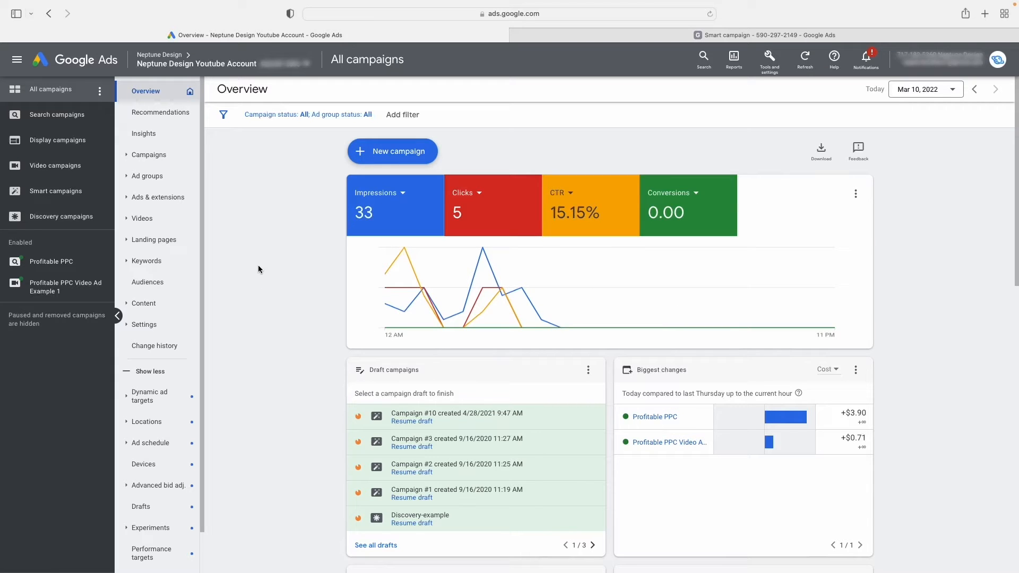
mouse_move(249, 263)
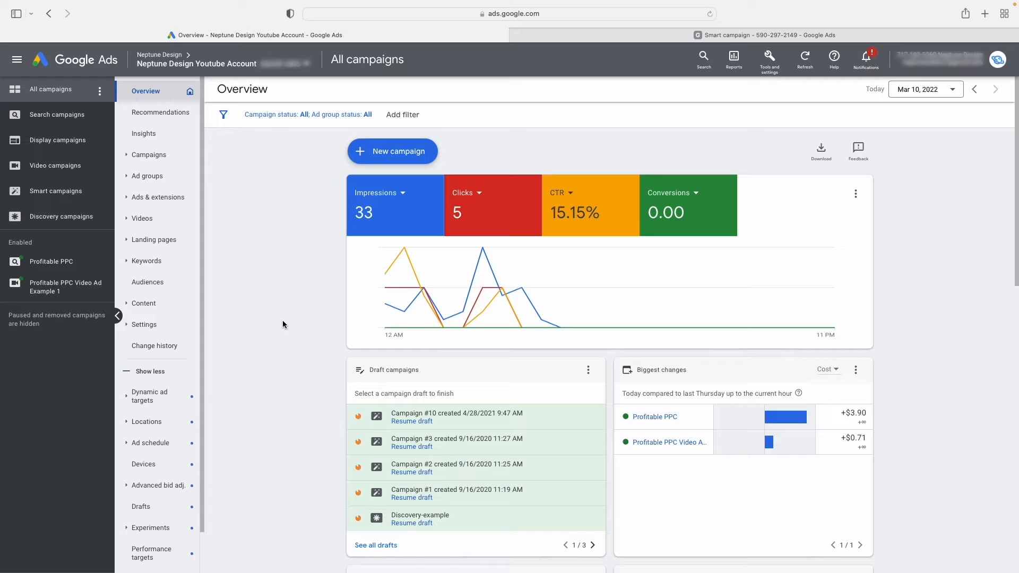
mouse_move(330, 381)
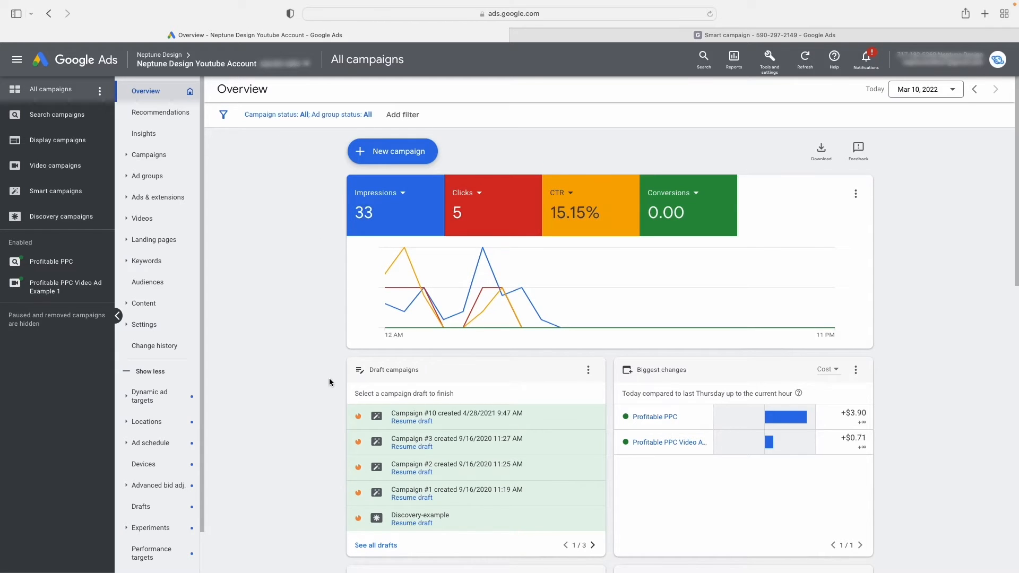
mouse_move(608, 157)
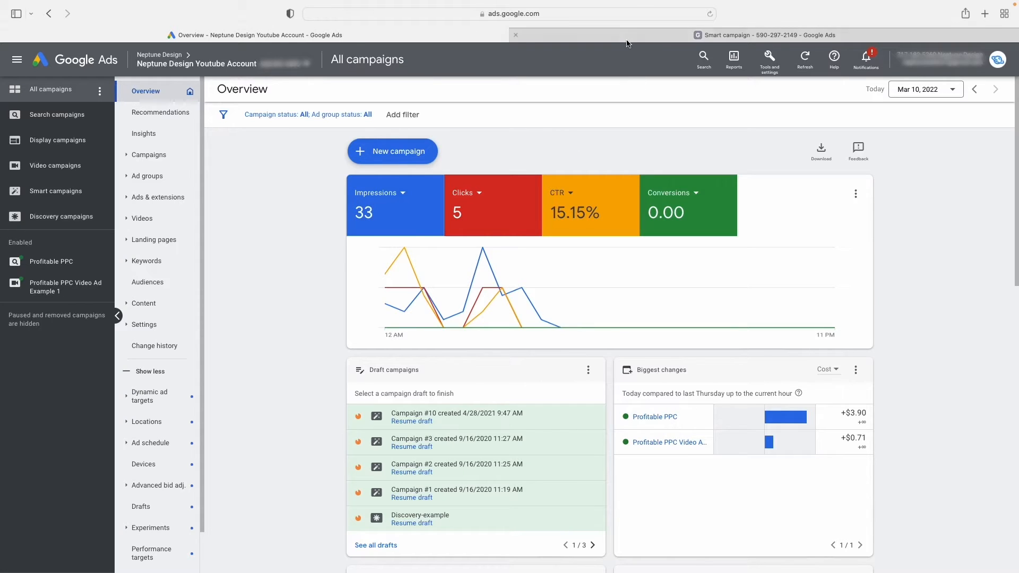
Leave the Smart campaign setup and switch campaign creation to Expert Mode
click(392, 151)
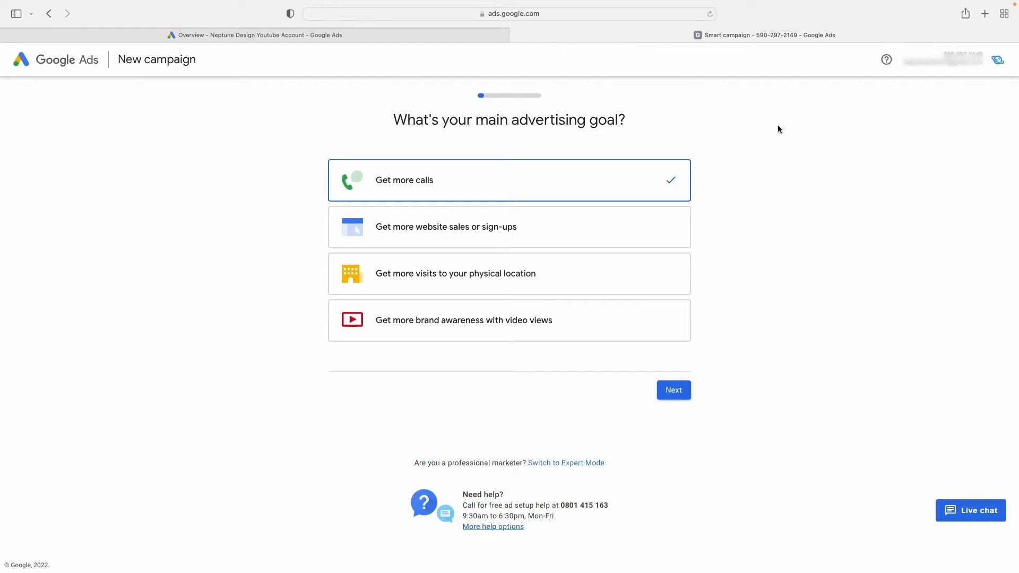
mouse_move(732, 361)
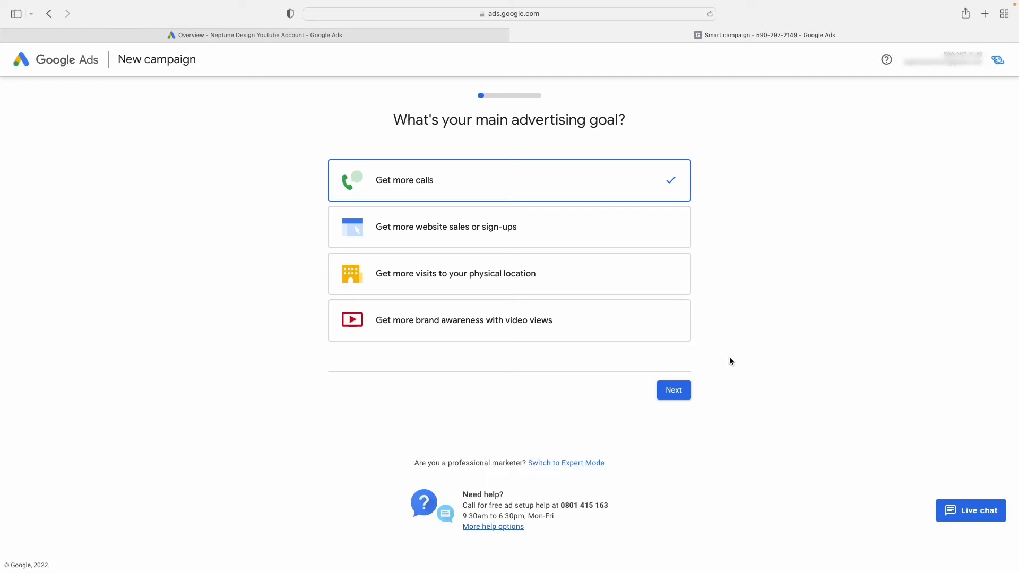
mouse_move(572, 506)
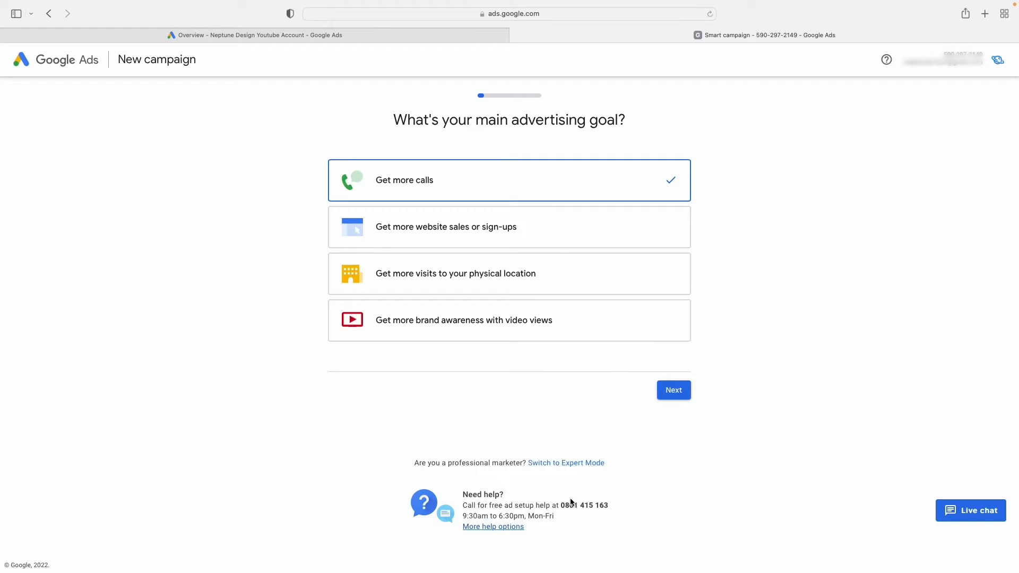
mouse_move(573, 465)
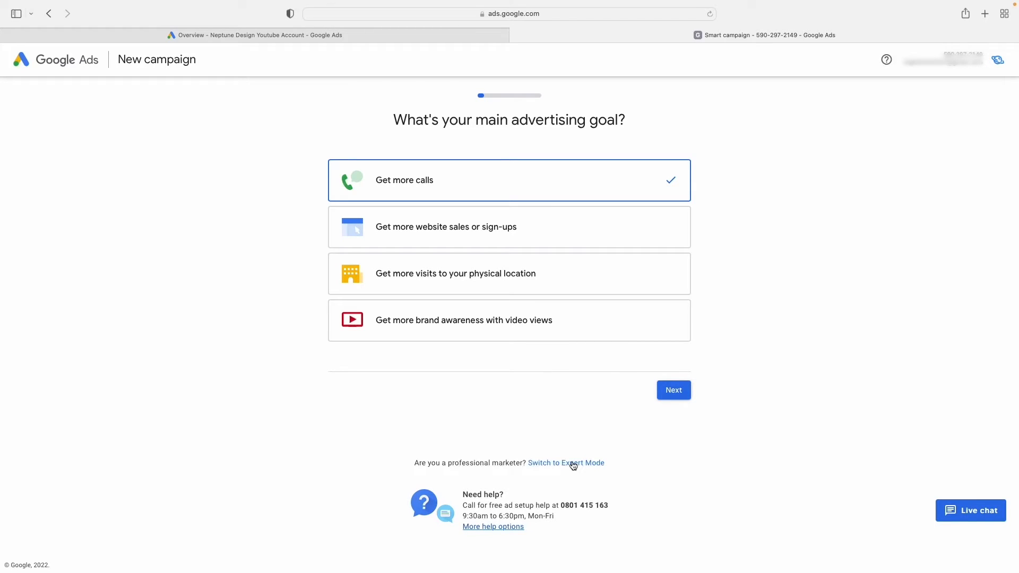
click(566, 463)
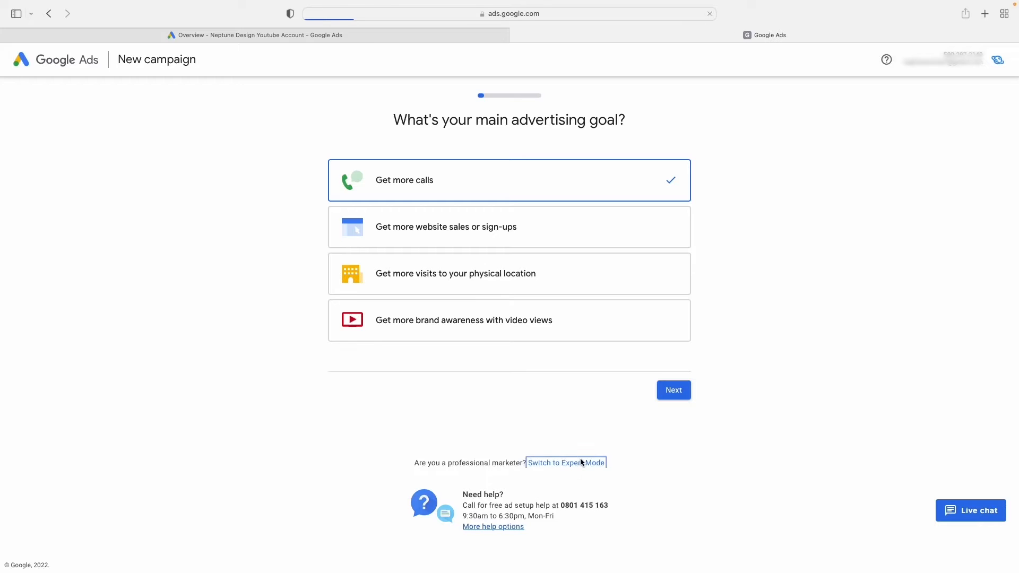
Select Display as the campaign type, with Standard Display campaign as the subtype
click(567, 463)
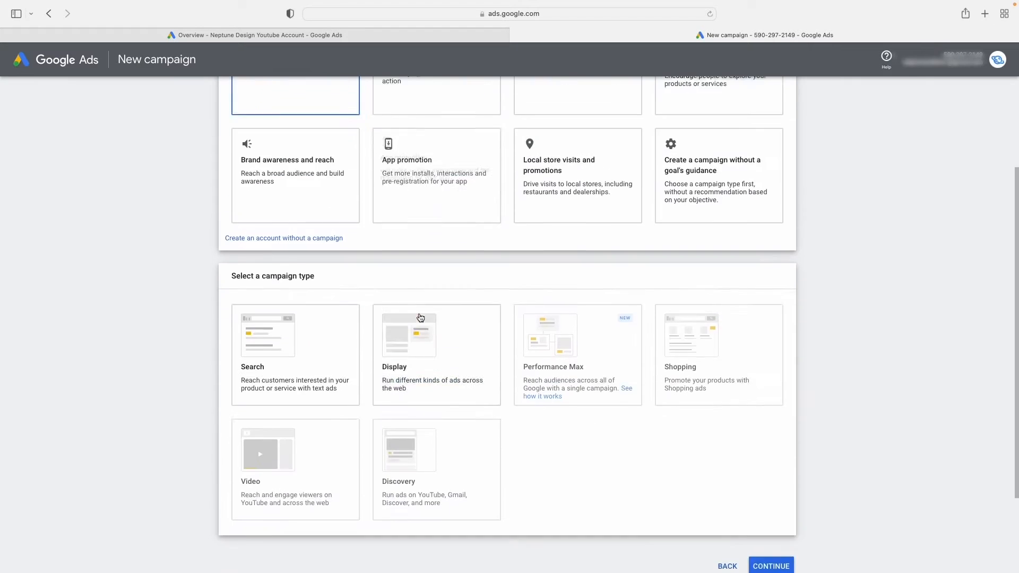
scroll(down, 3)
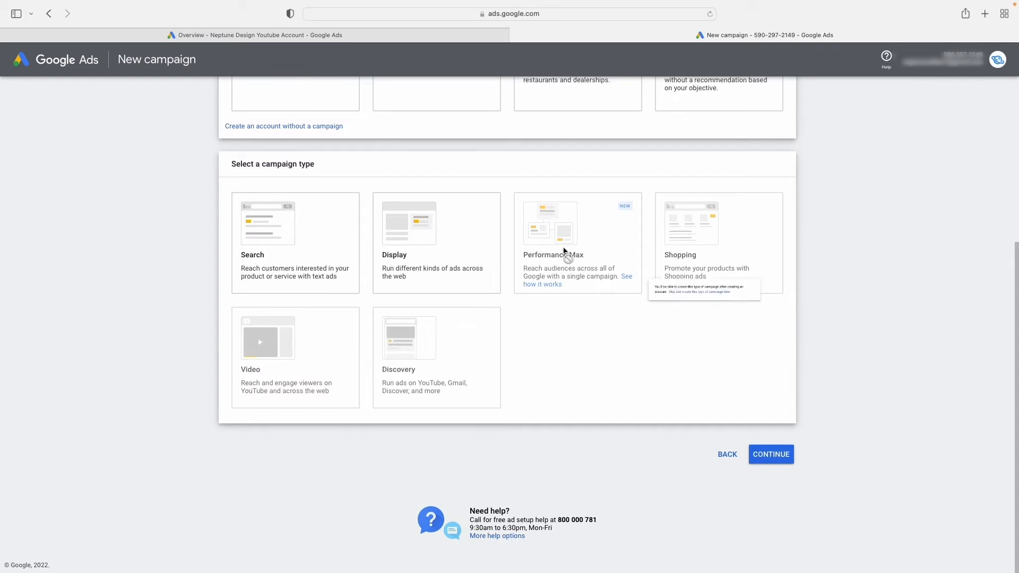
click(569, 242)
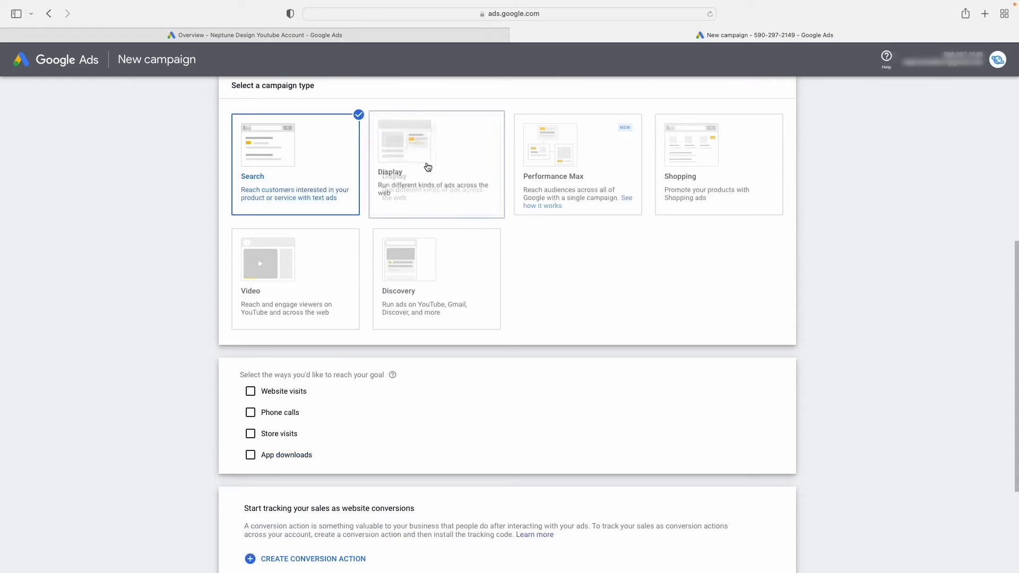
click(428, 160)
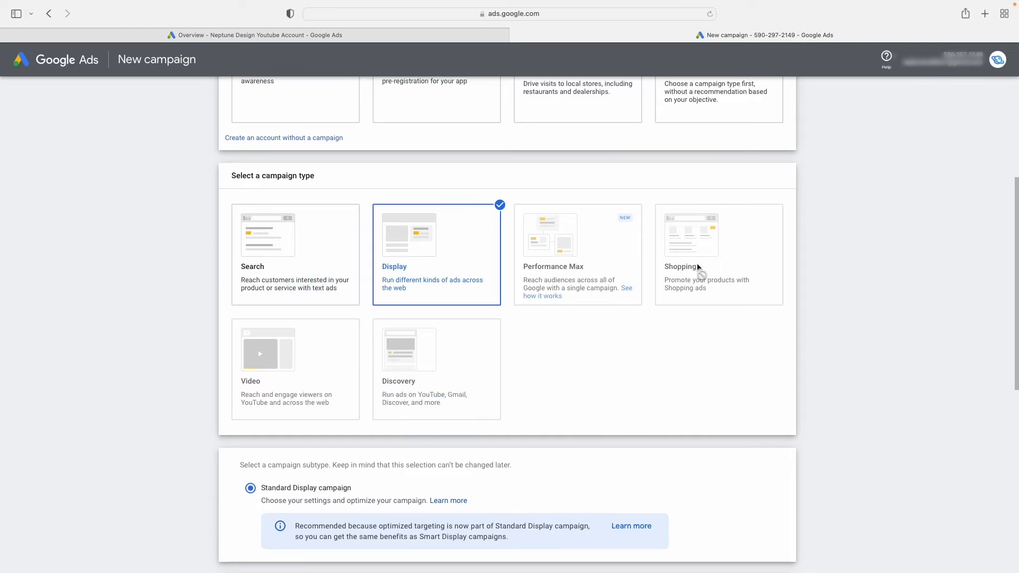
scroll(down, 3)
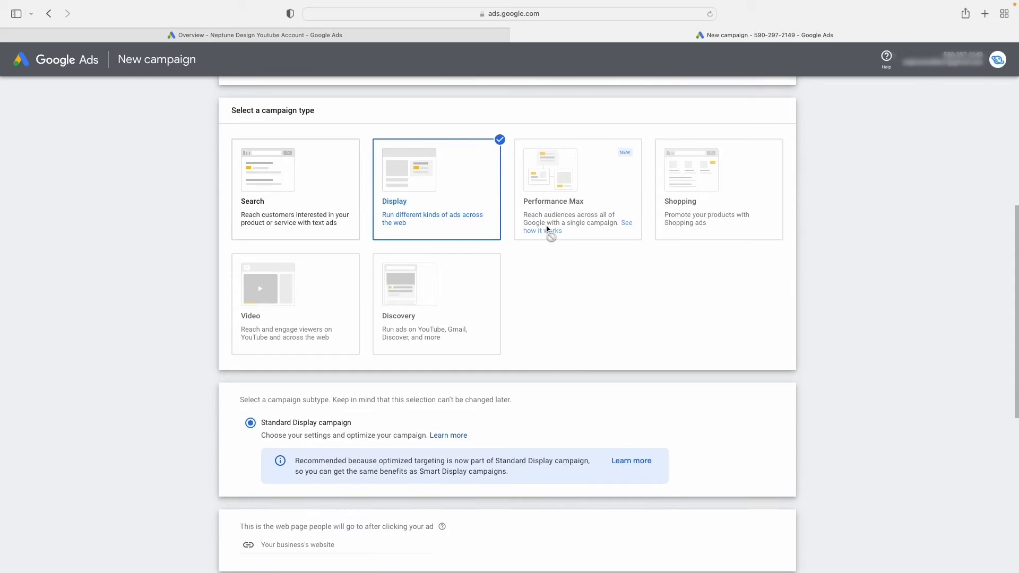
scroll(down, 3)
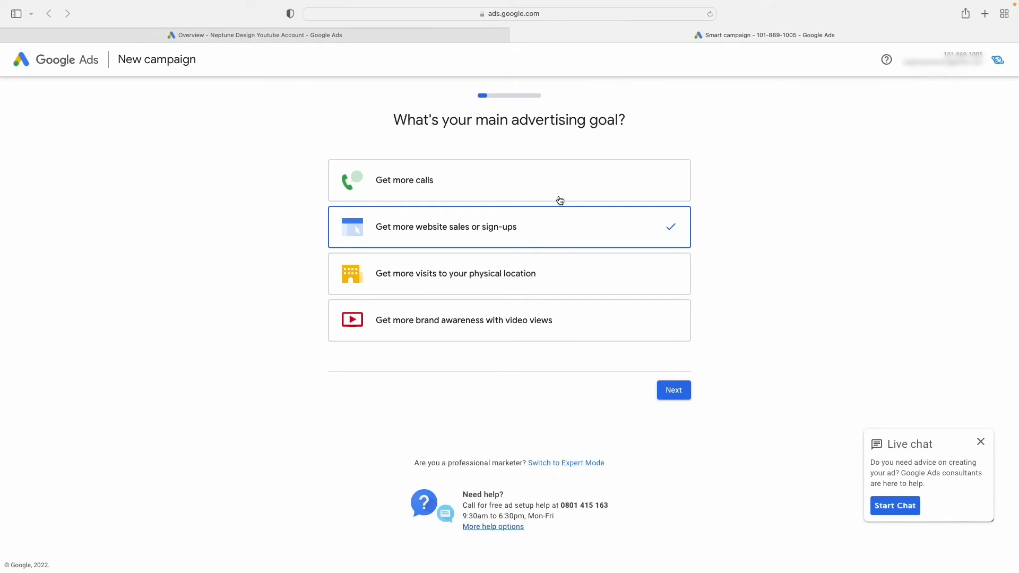
mouse_move(757, 474)
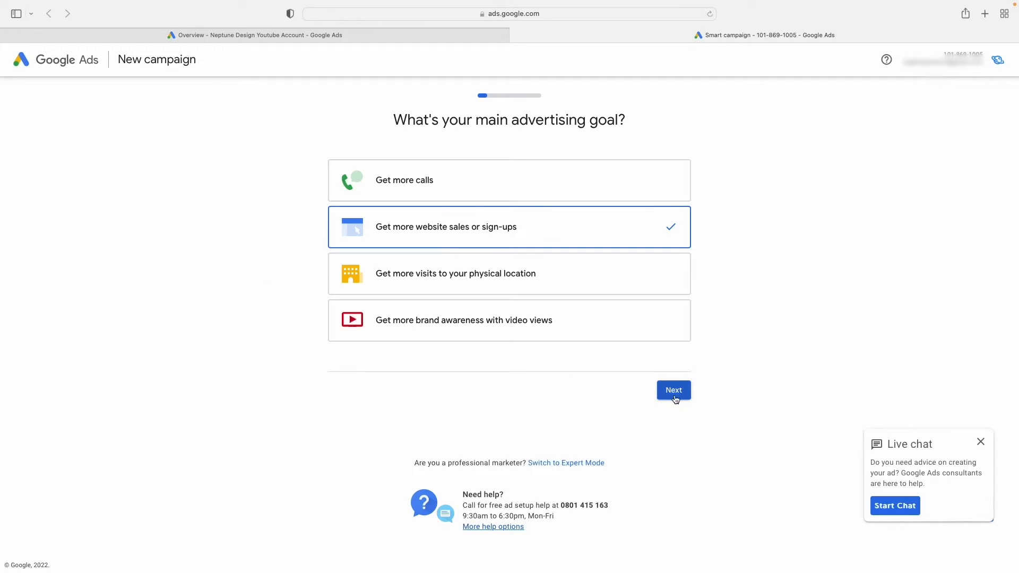
Choose the website sales goal, use Business Profile info, and send ad visitors to the profile
click(673, 390)
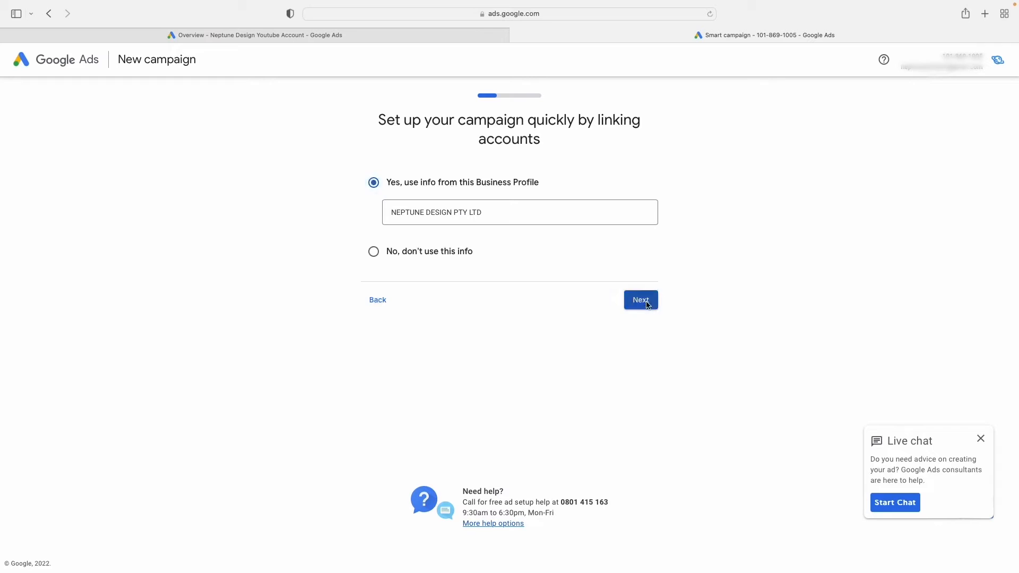
click(641, 300)
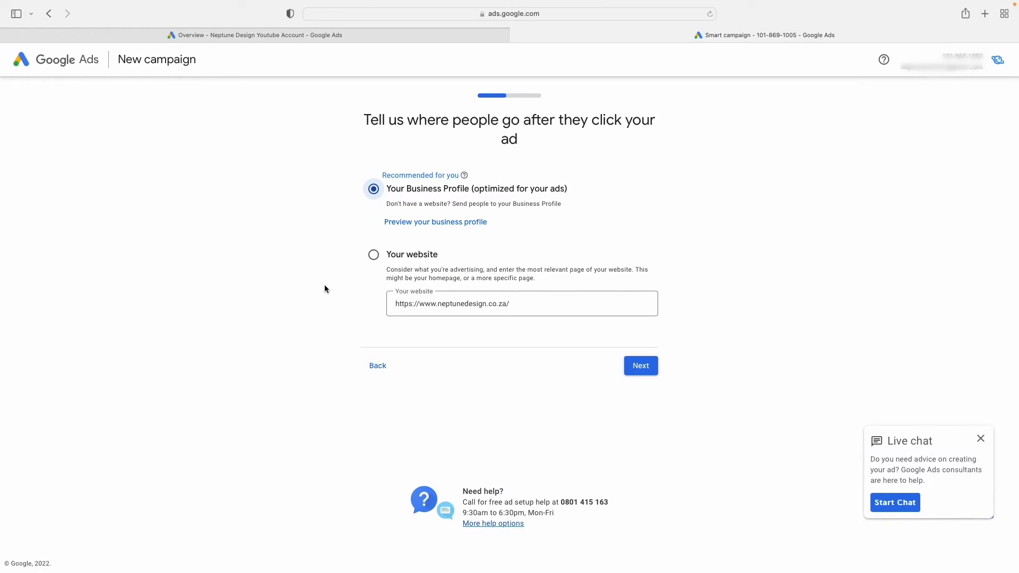
mouse_move(428, 283)
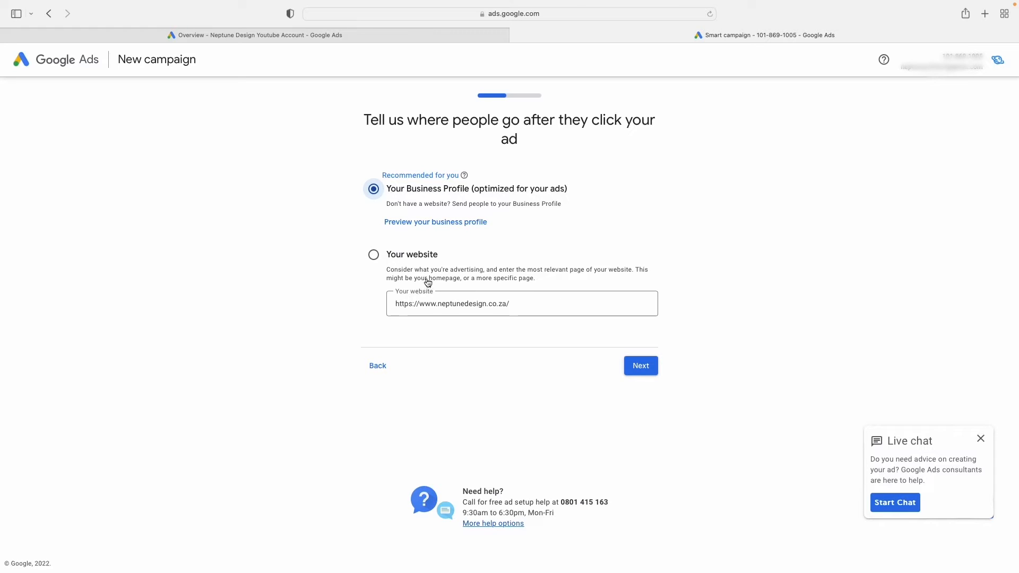
click(640, 366)
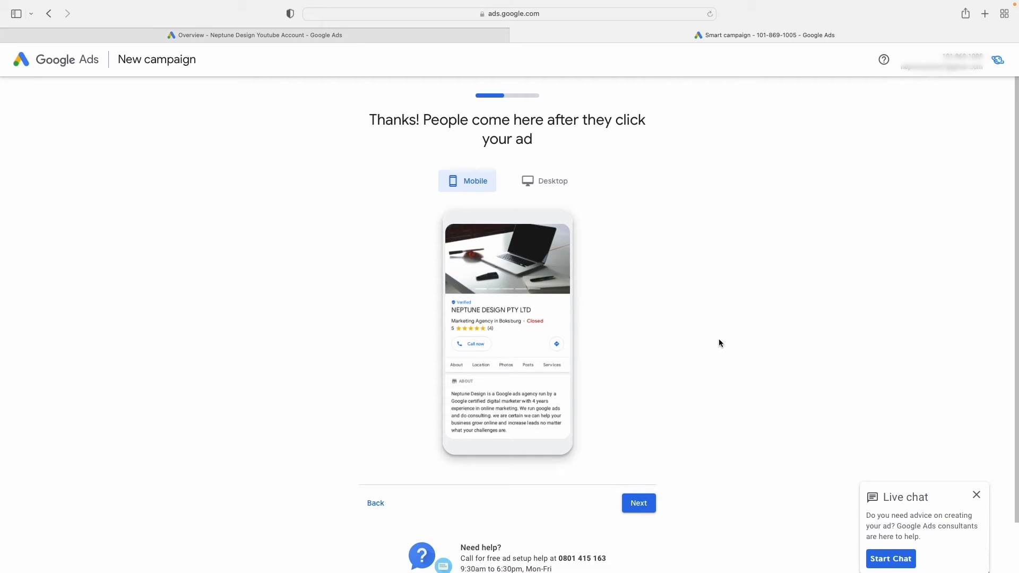
Write three headlines and two descriptions, and add a call button with the phone number
click(639, 503)
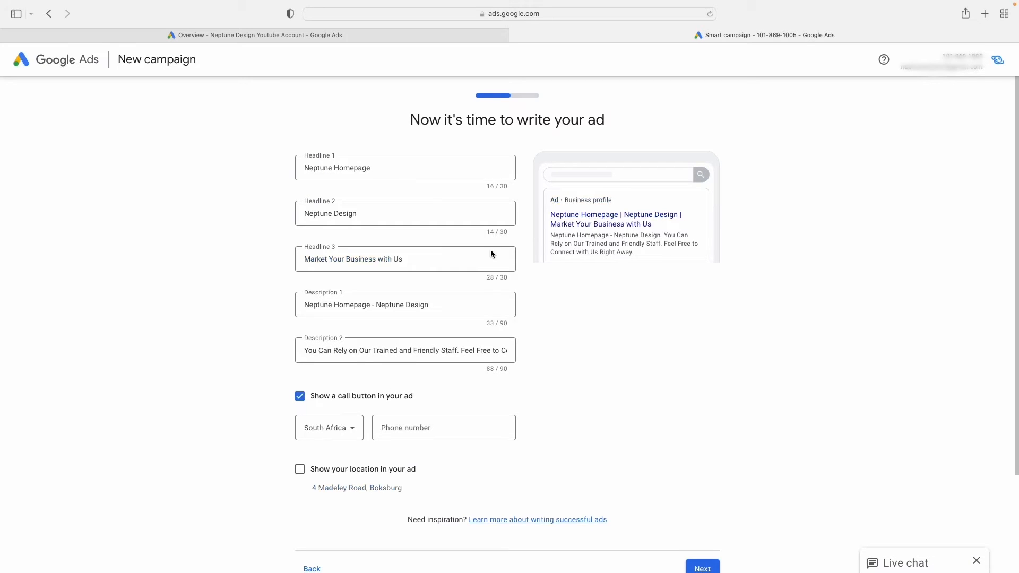
scroll(down, 3)
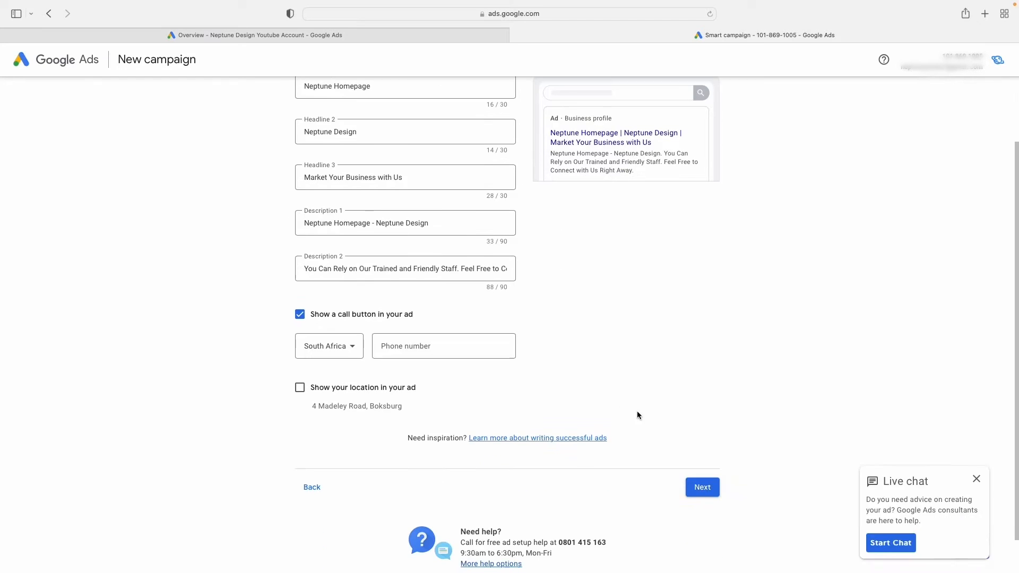
scroll(down, 3)
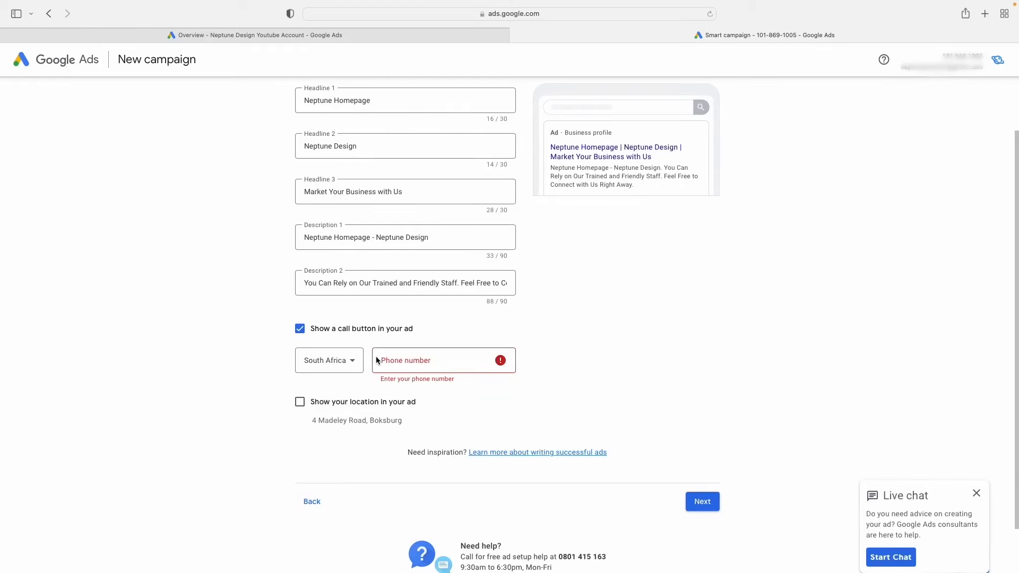
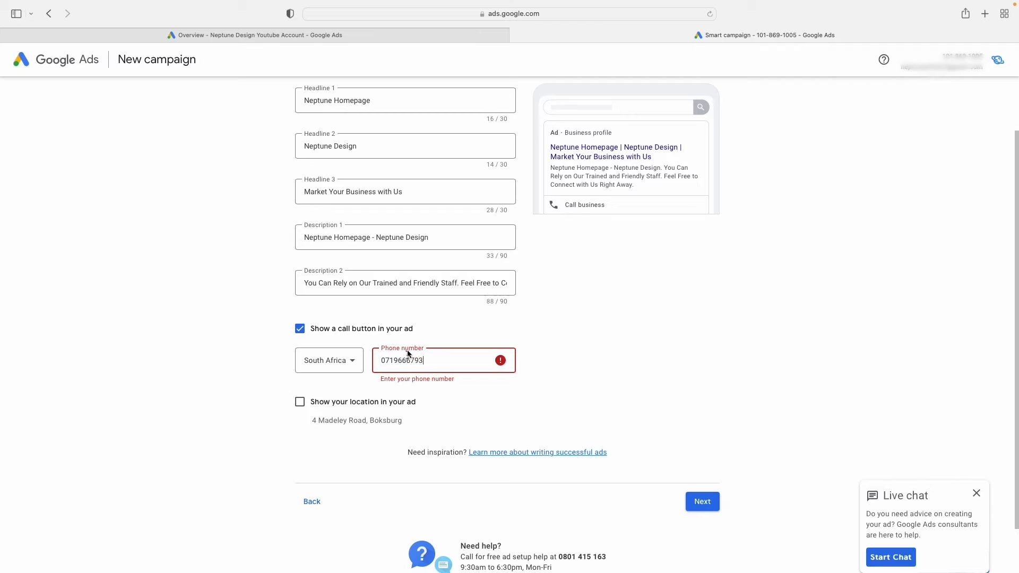
click(703, 502)
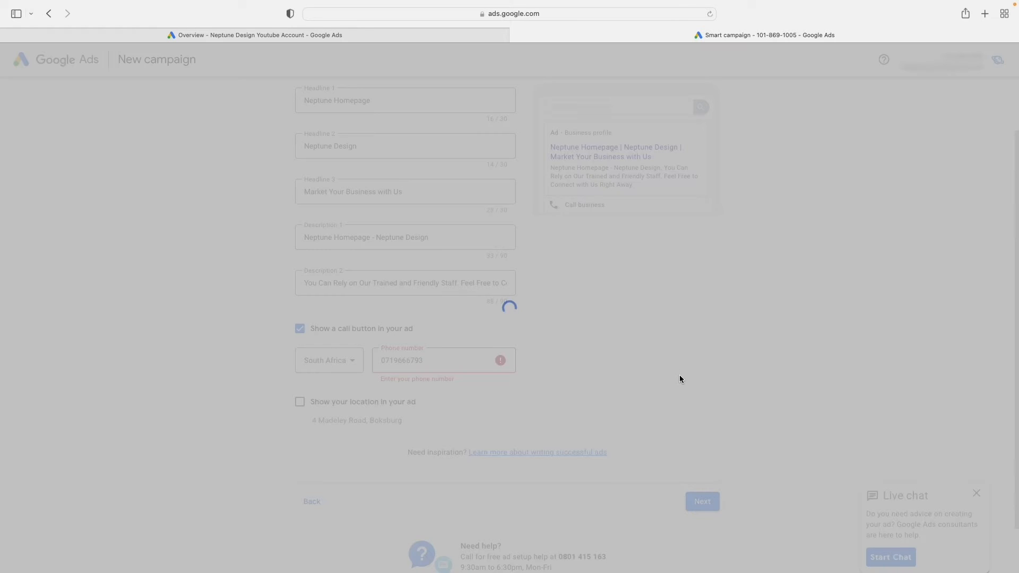
Keep 'neptune' as the sole keyword theme and proceed to the locations step
click(702, 501)
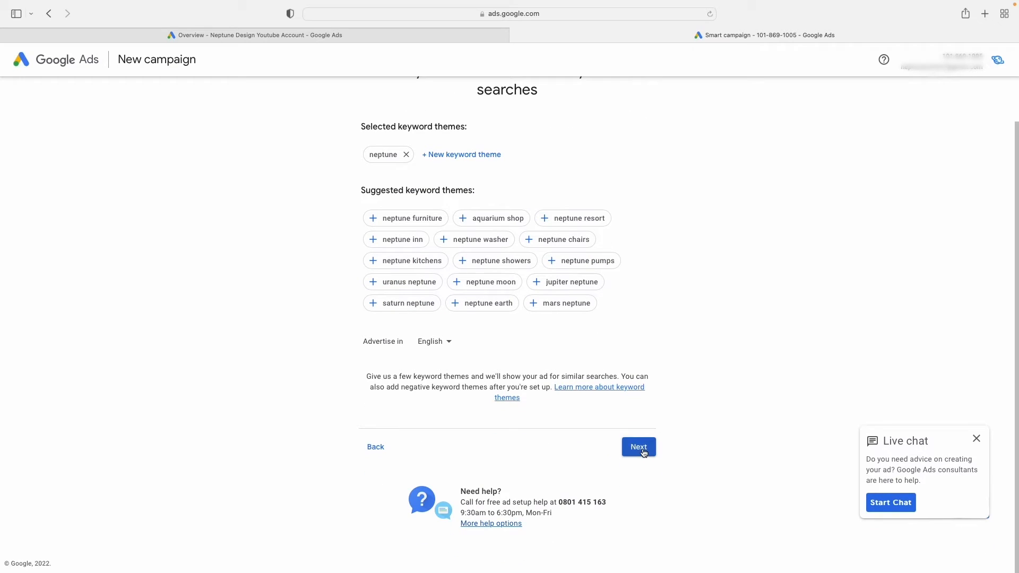
mouse_move(426, 266)
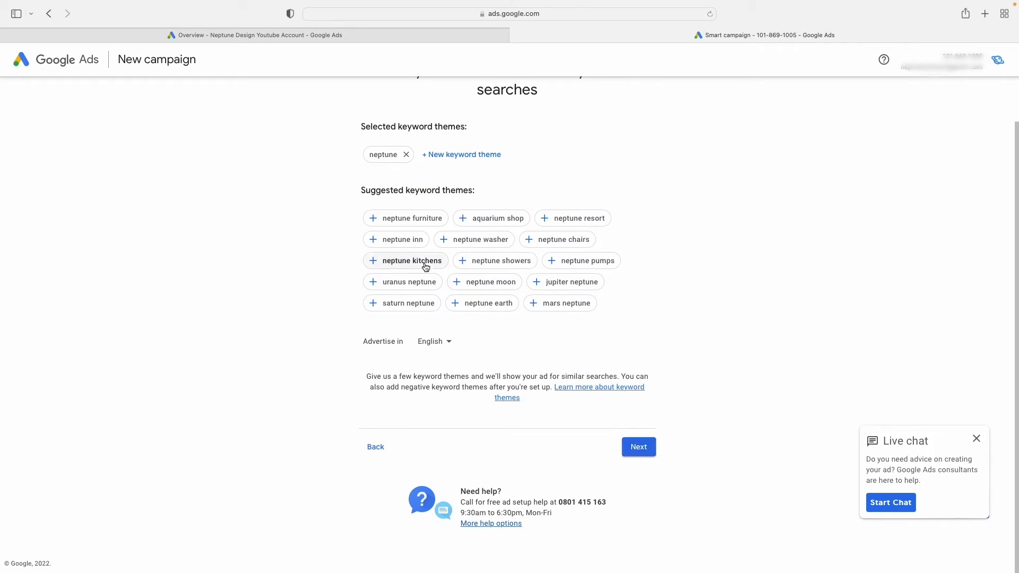
mouse_move(340, 208)
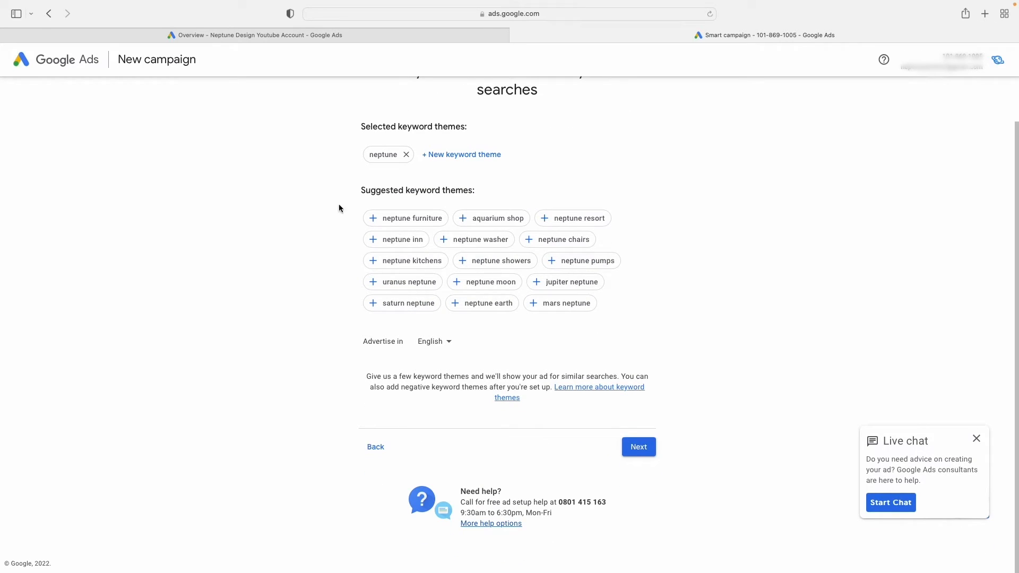
mouse_move(421, 158)
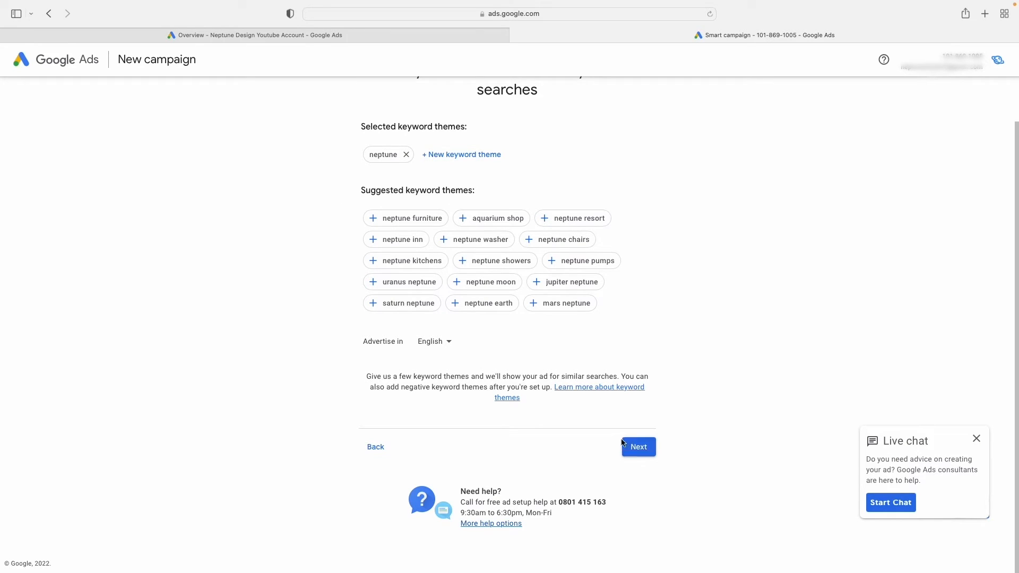
click(638, 447)
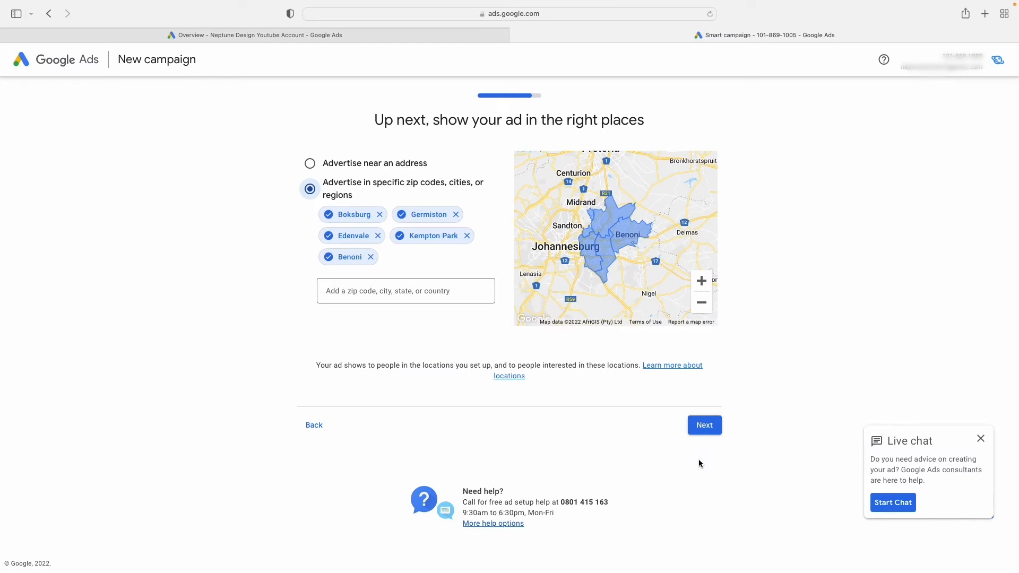
Keep Boksburg, Germiston, Edenvale, Kempton Park and Benoni, and choose the ZAR15.90 daily budget
click(704, 425)
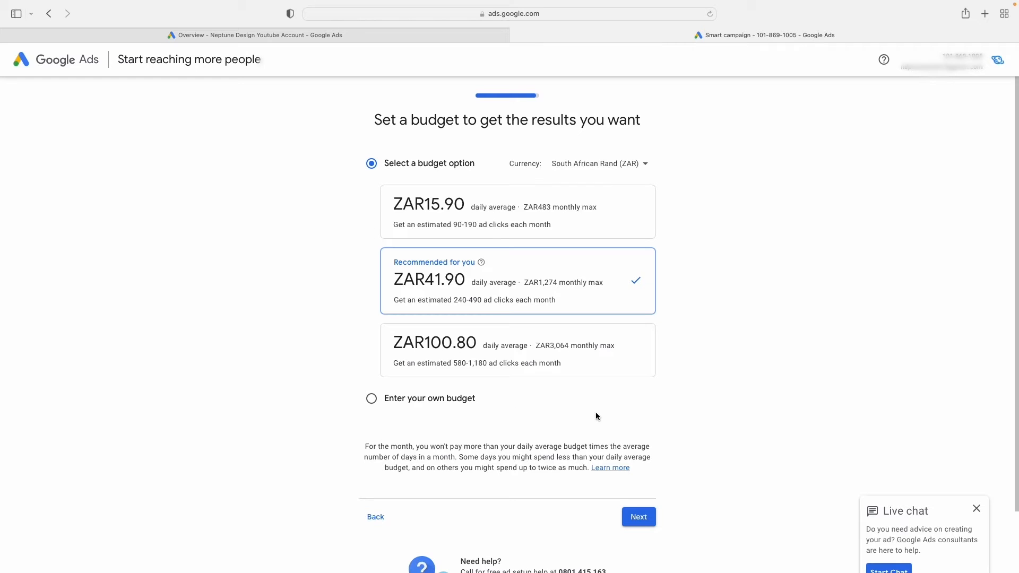
click(518, 211)
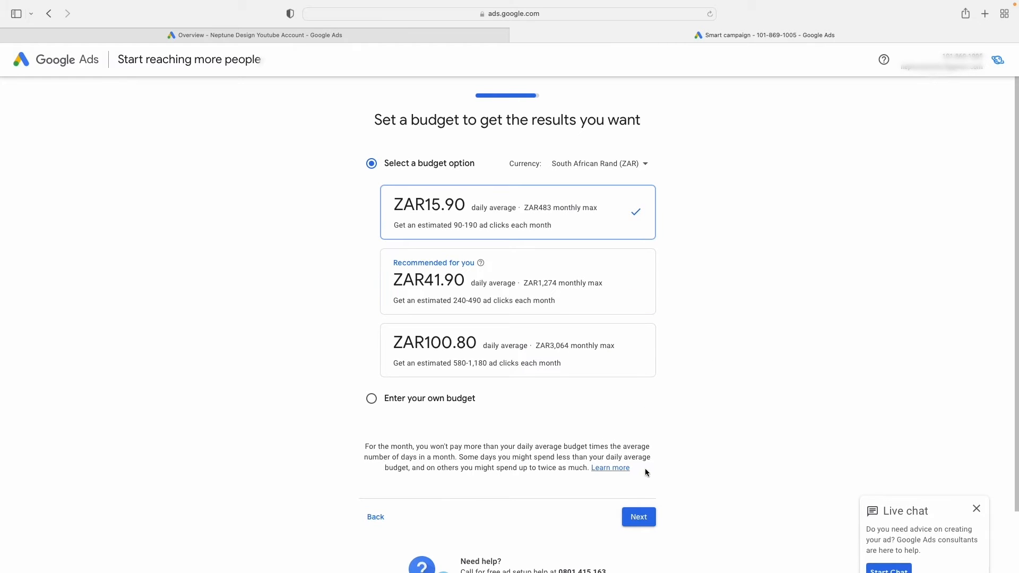
click(638, 517)
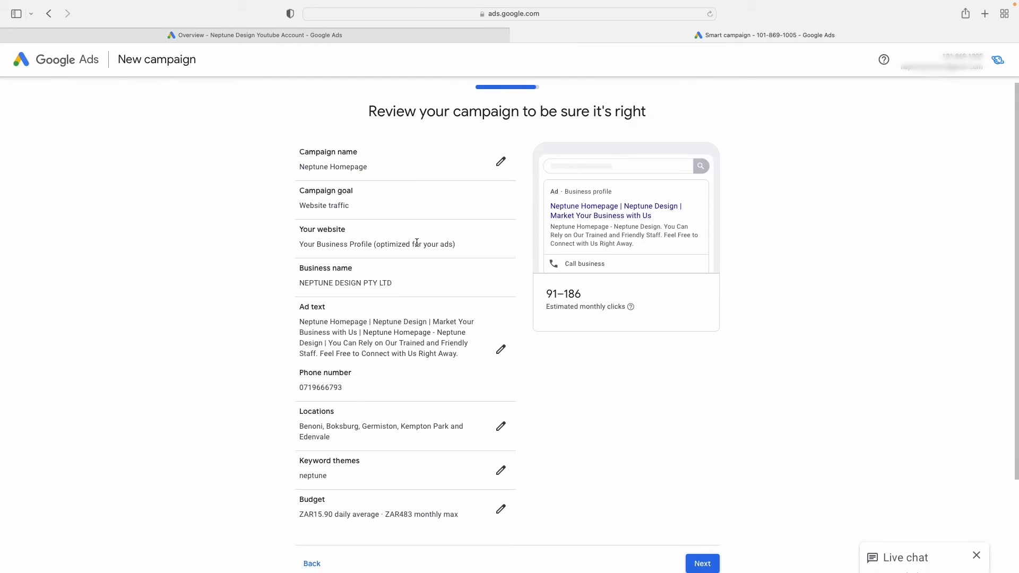
Confirm the review, decline performance tip emails, submit, and accept the Smart campaign terms
scroll(down, 3)
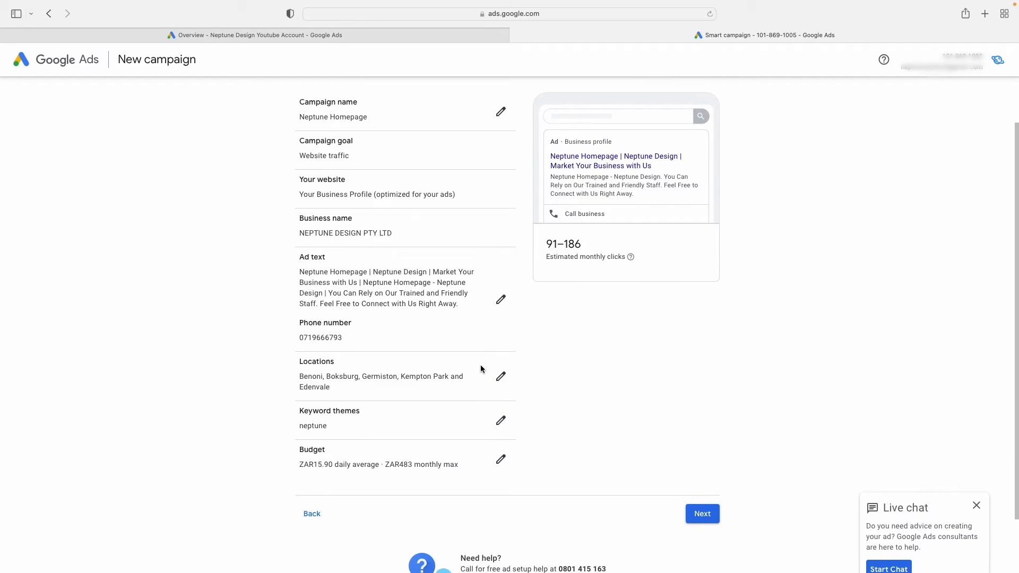
click(702, 513)
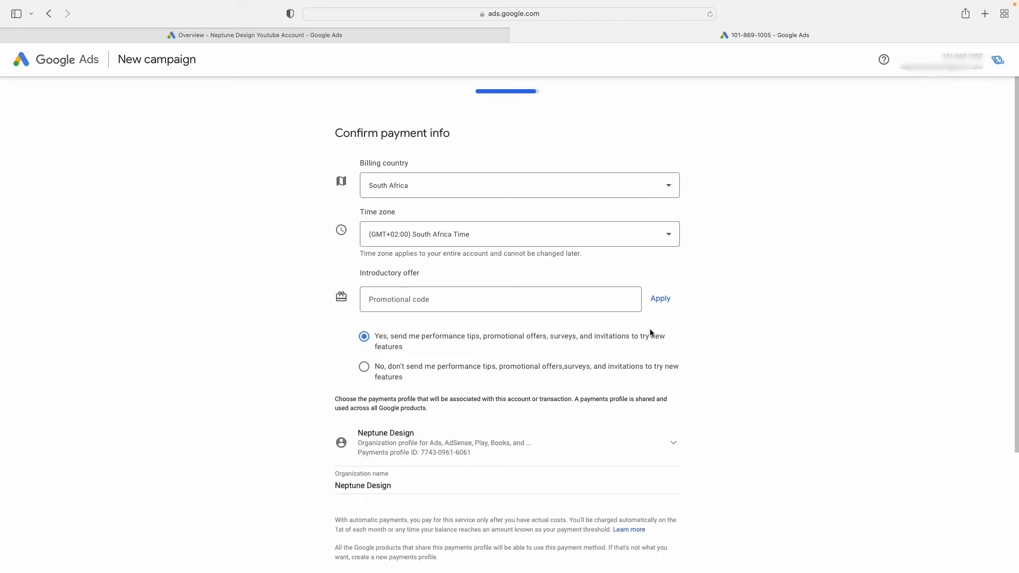
scroll(down, 3)
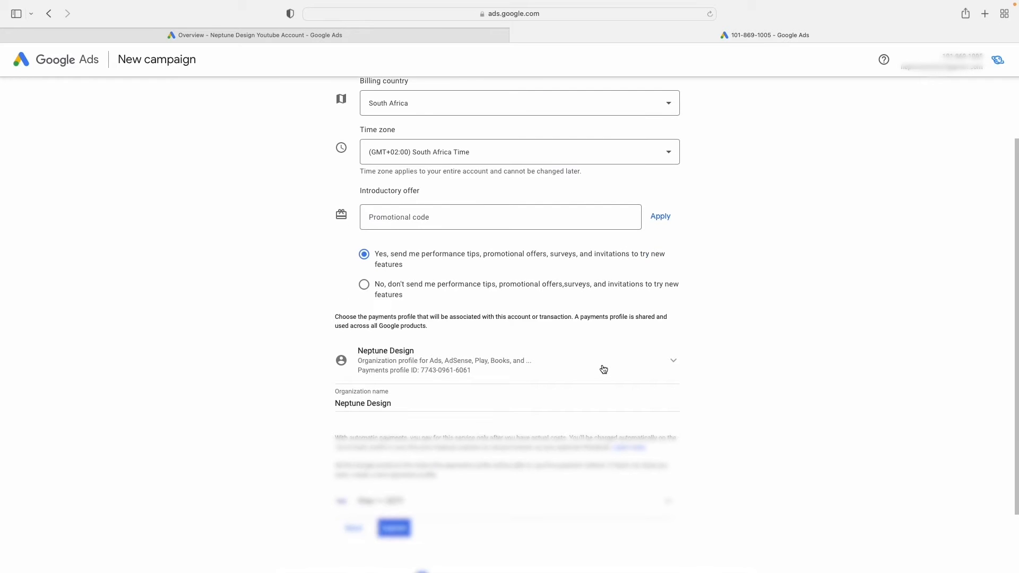
click(364, 285)
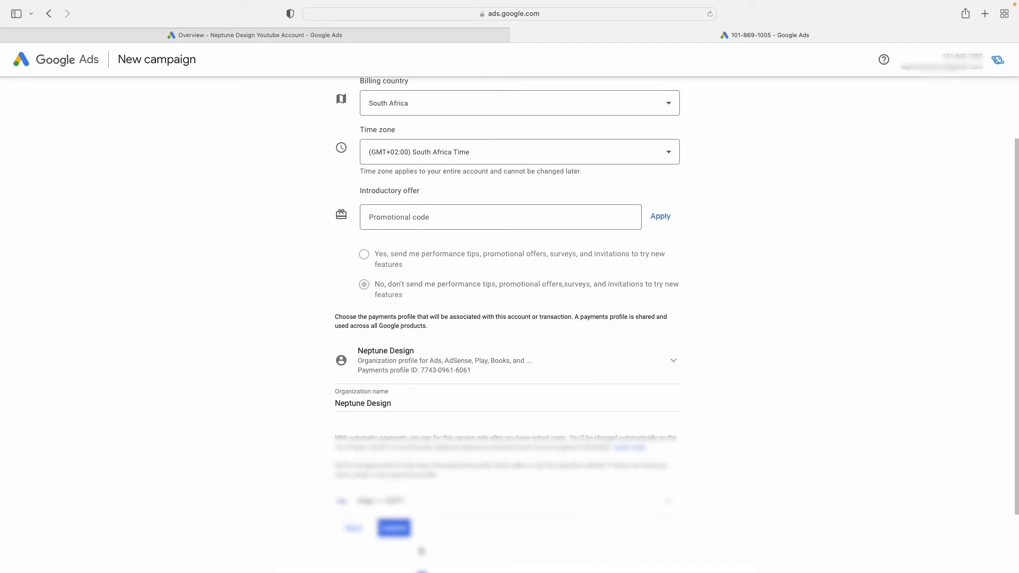
click(394, 528)
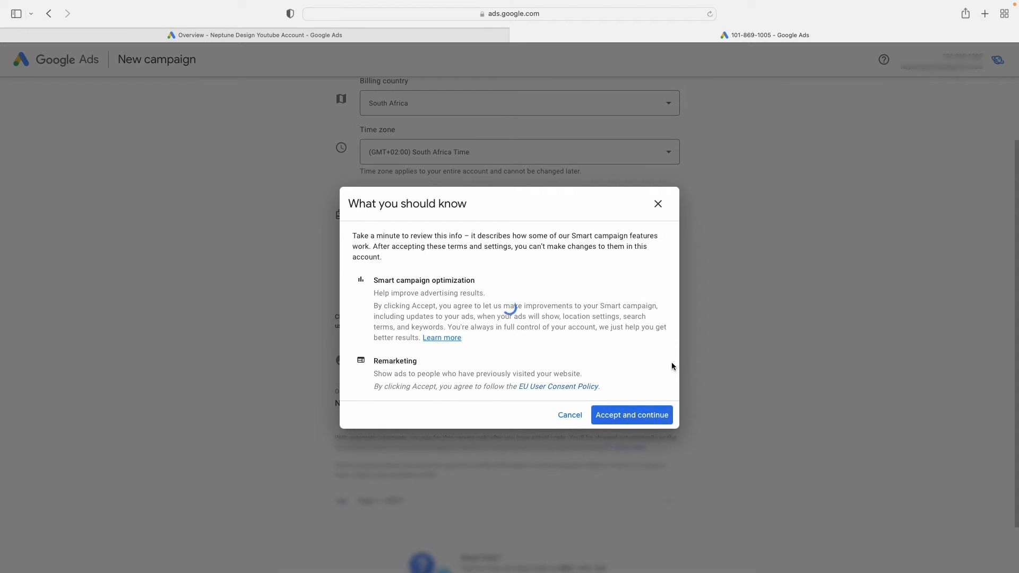
click(631, 415)
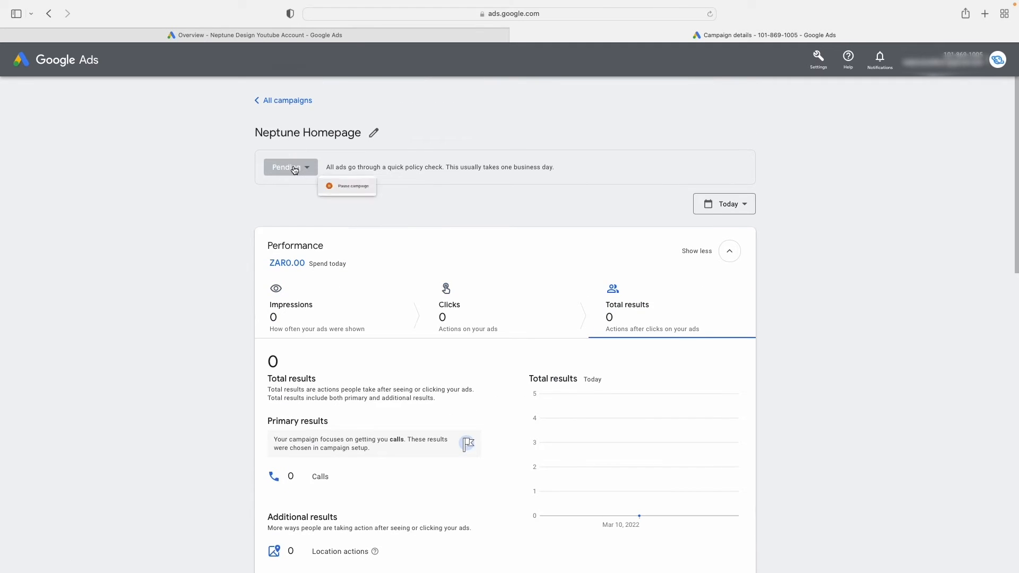
Pause the Neptune Homepage campaign from its Pending status menu and dismiss the feedback dialog
click(352, 186)
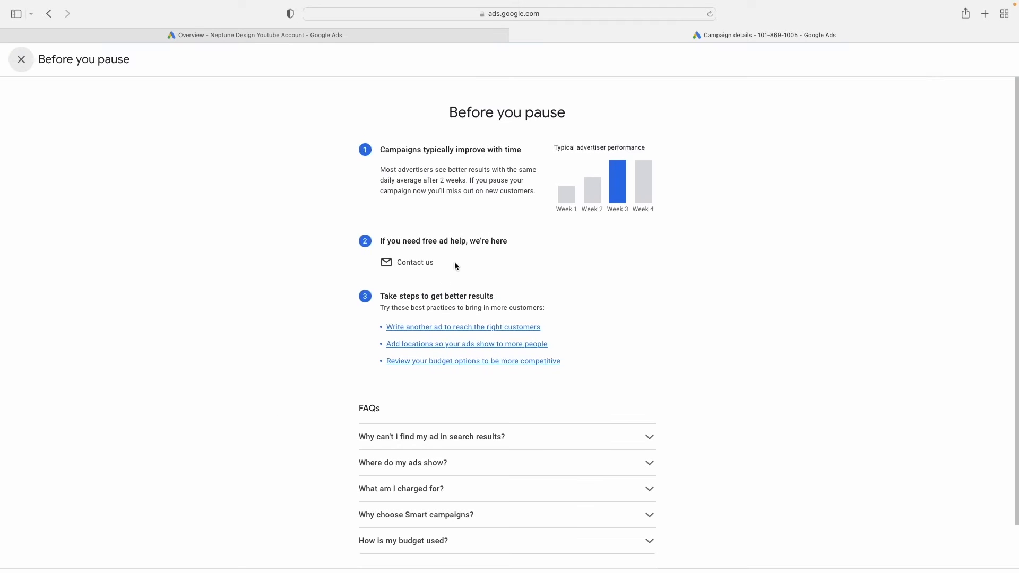
scroll(down, 3)
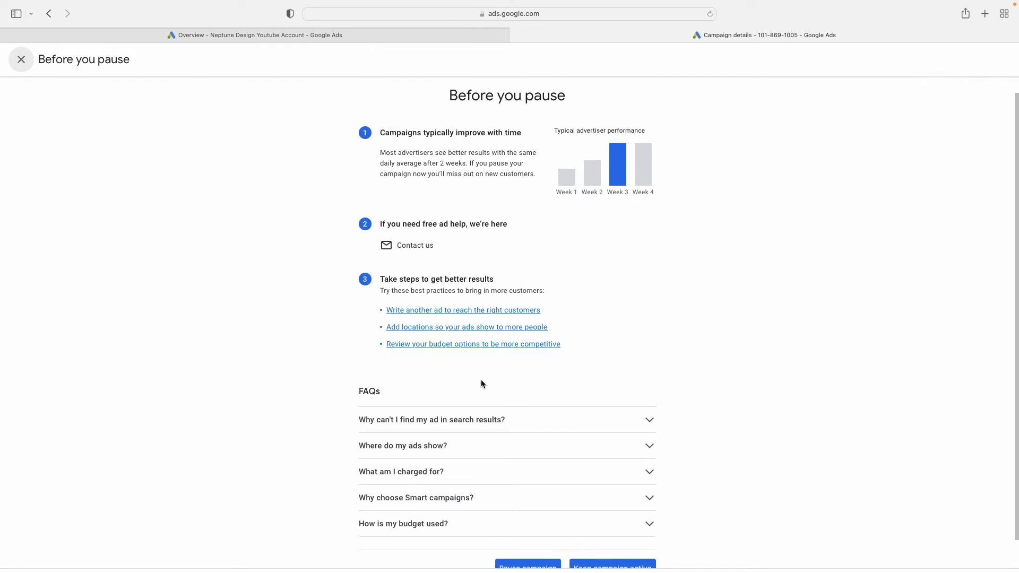
click(22, 59)
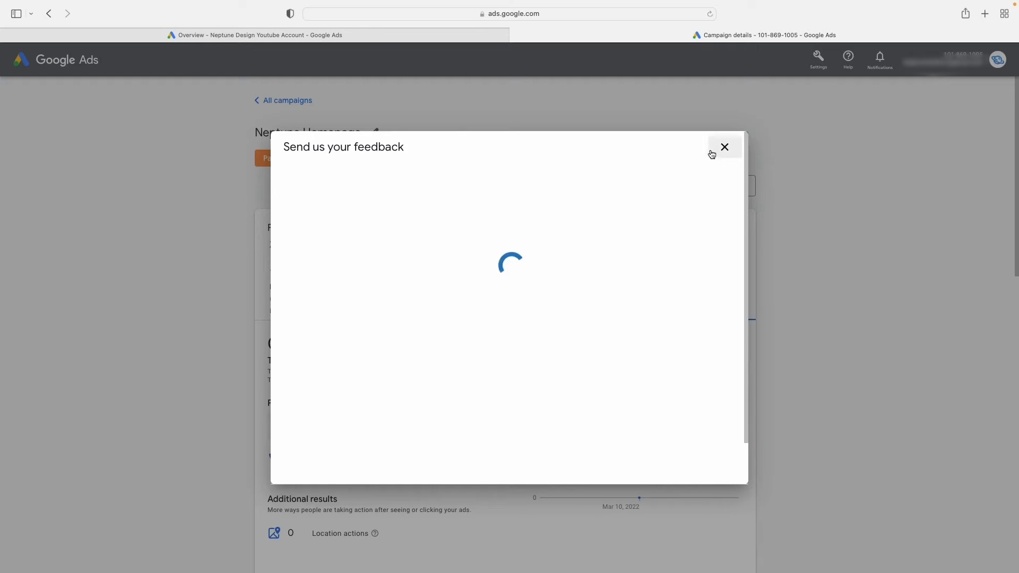
click(724, 147)
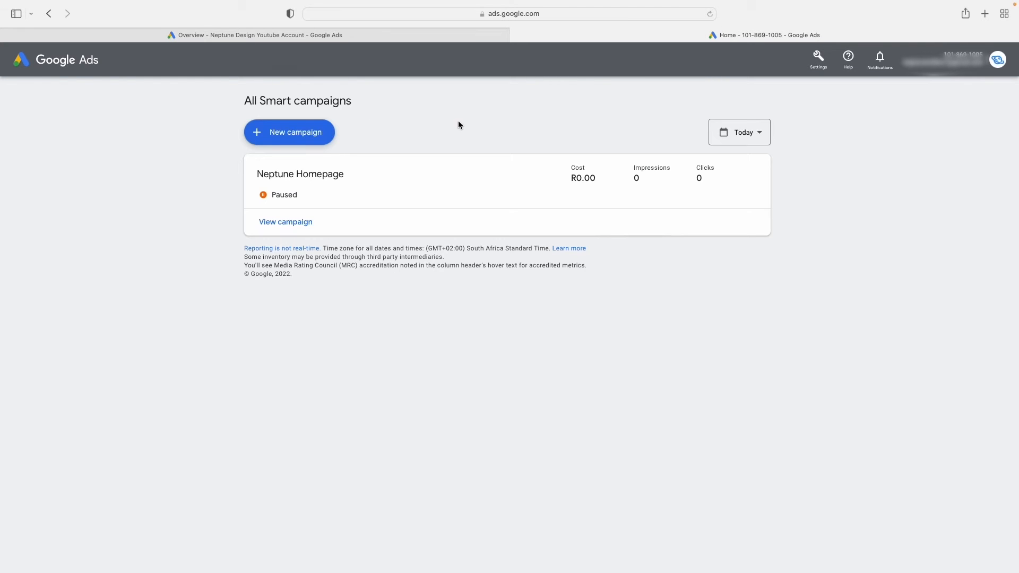
From the wrench Settings menu, switch the account to Expert Mode and confirm the dialog
click(879, 59)
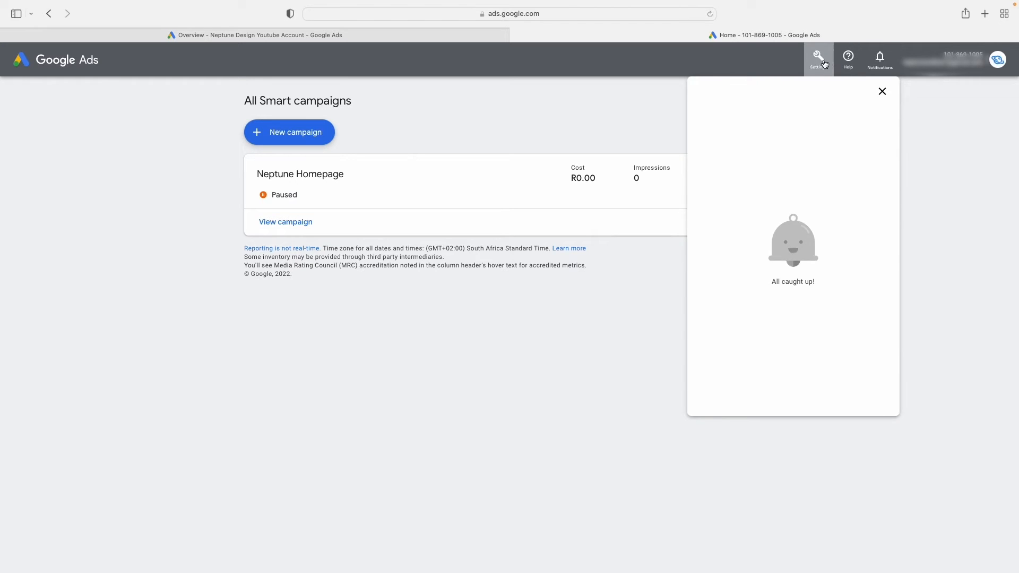
click(818, 59)
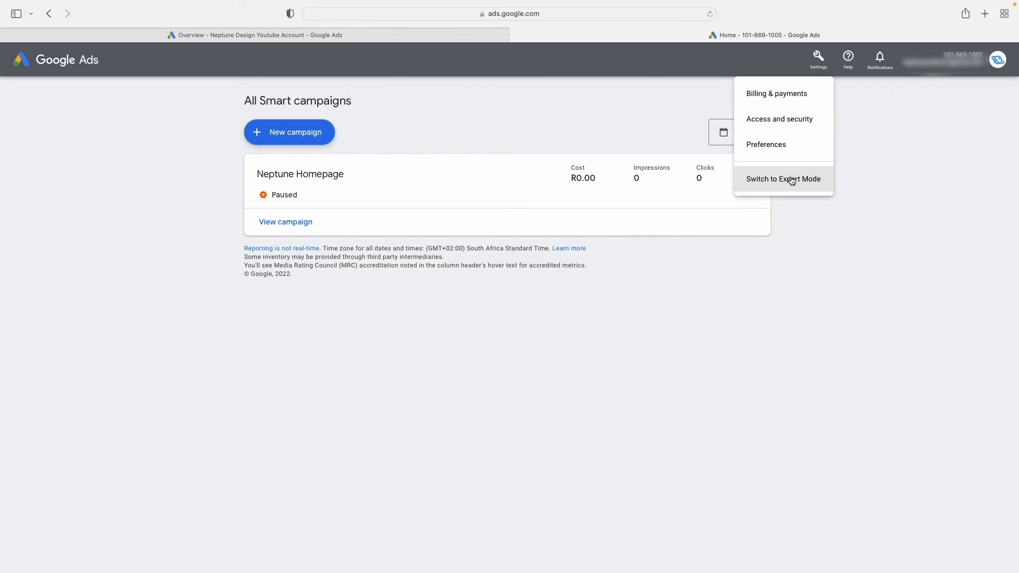
click(783, 179)
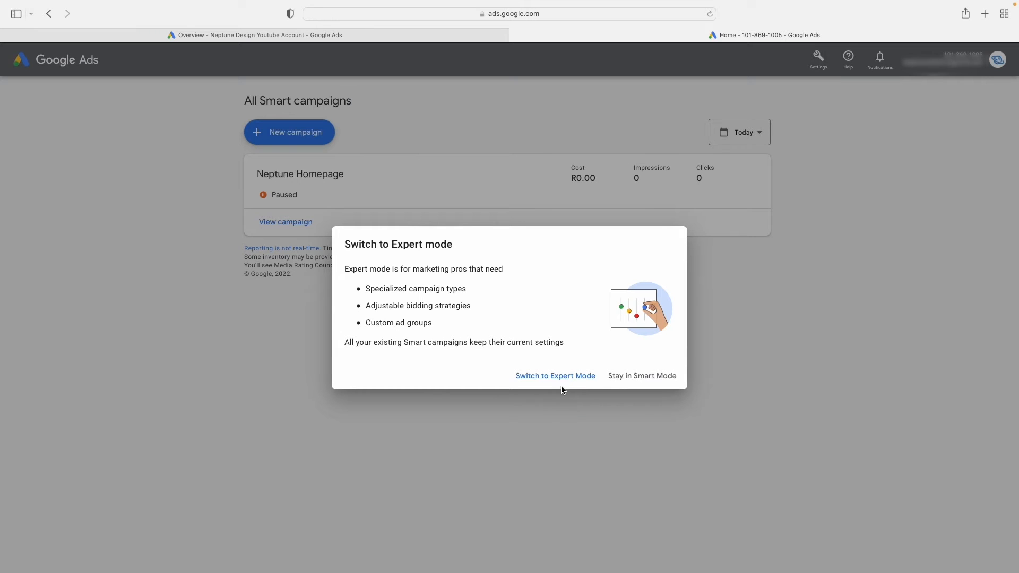
mouse_move(405, 279)
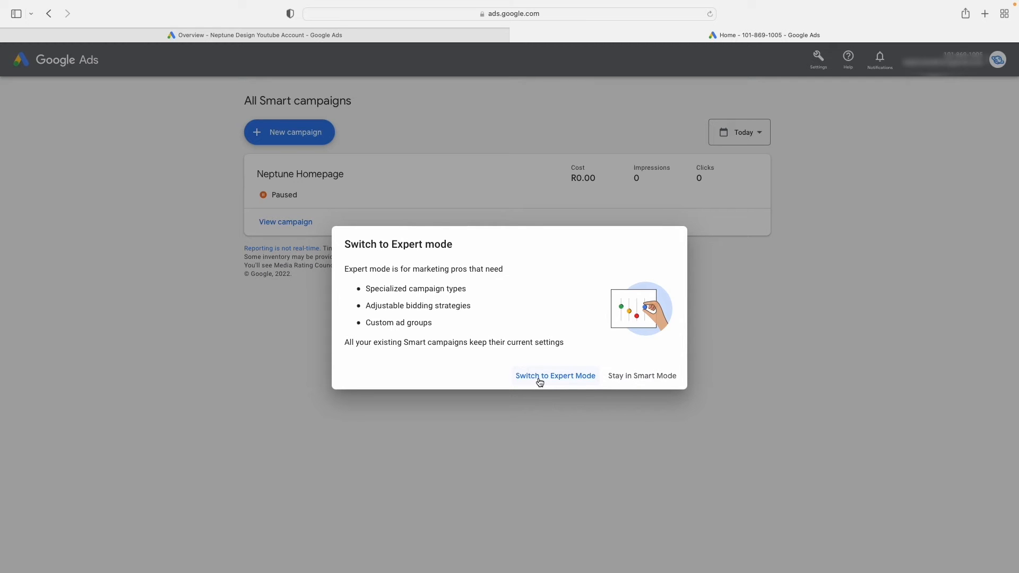
click(555, 376)
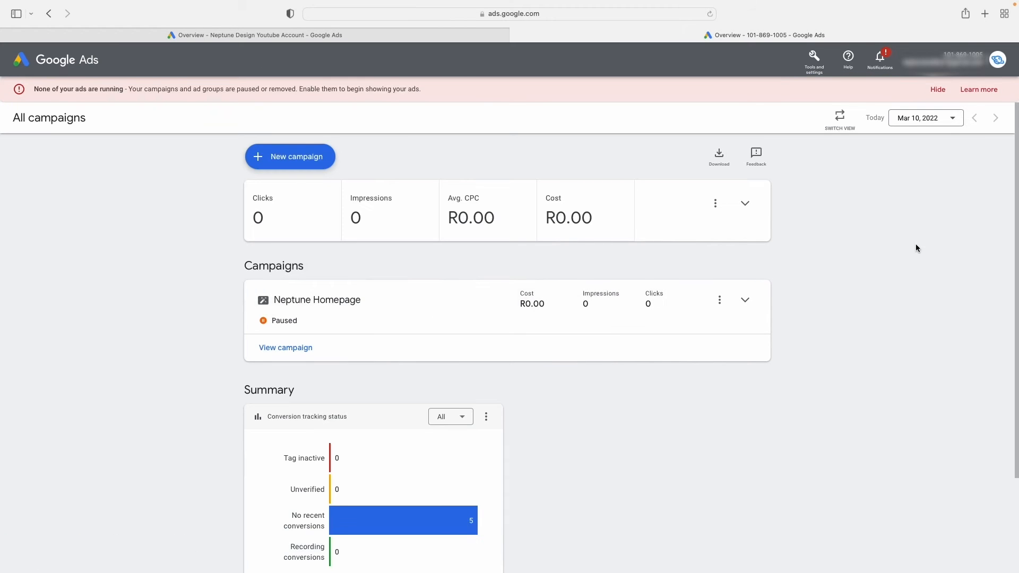
Switch to the full Overview layout with clicks, impressions chart and navigation panels
click(17, 59)
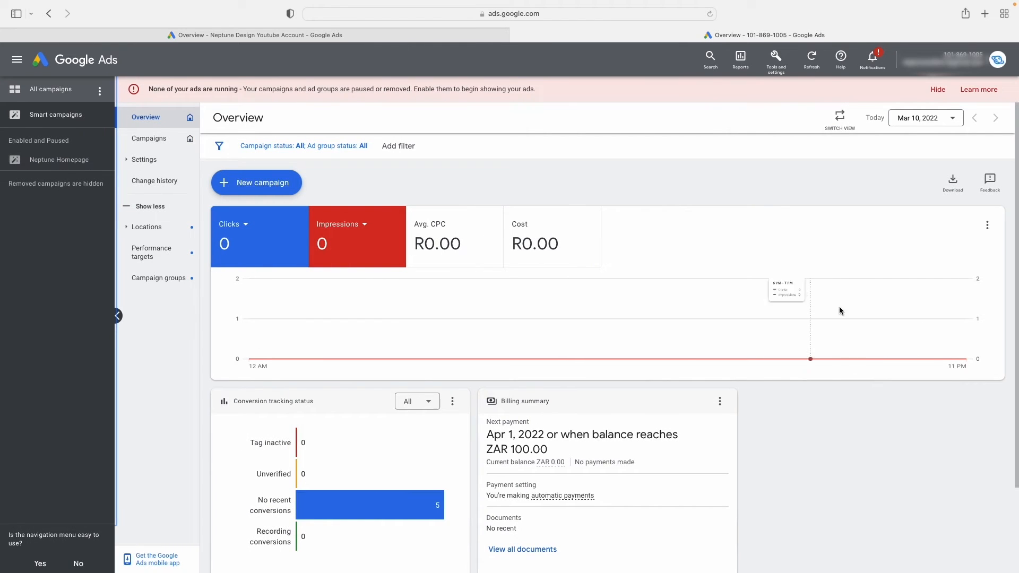
mouse_move(632, 197)
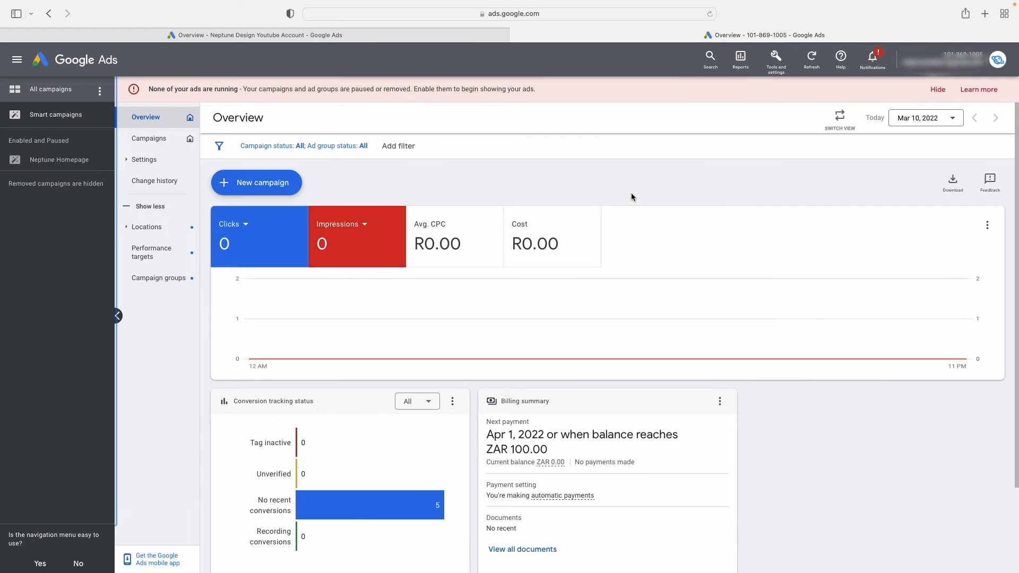
mouse_move(624, 176)
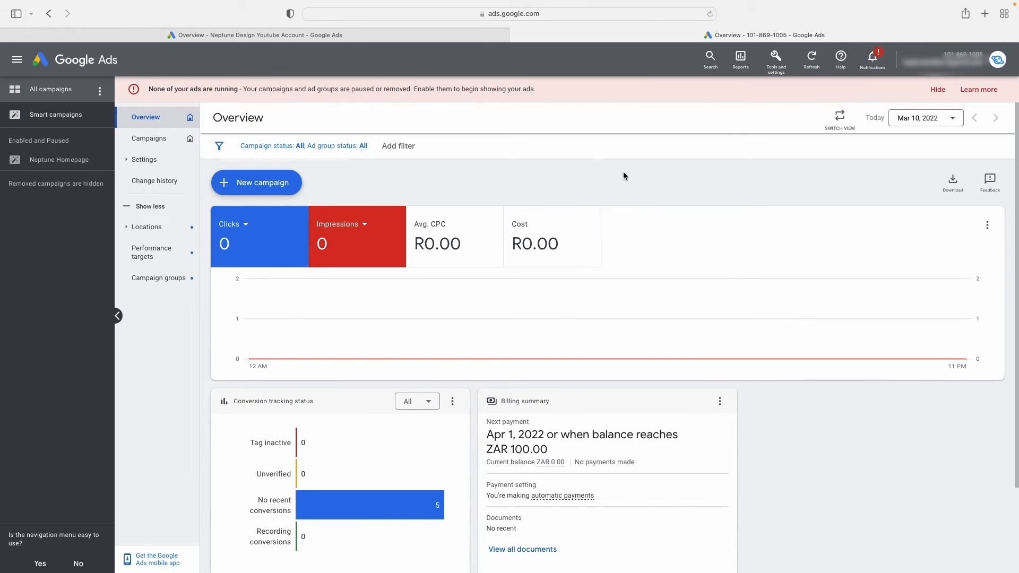
mouse_move(541, 252)
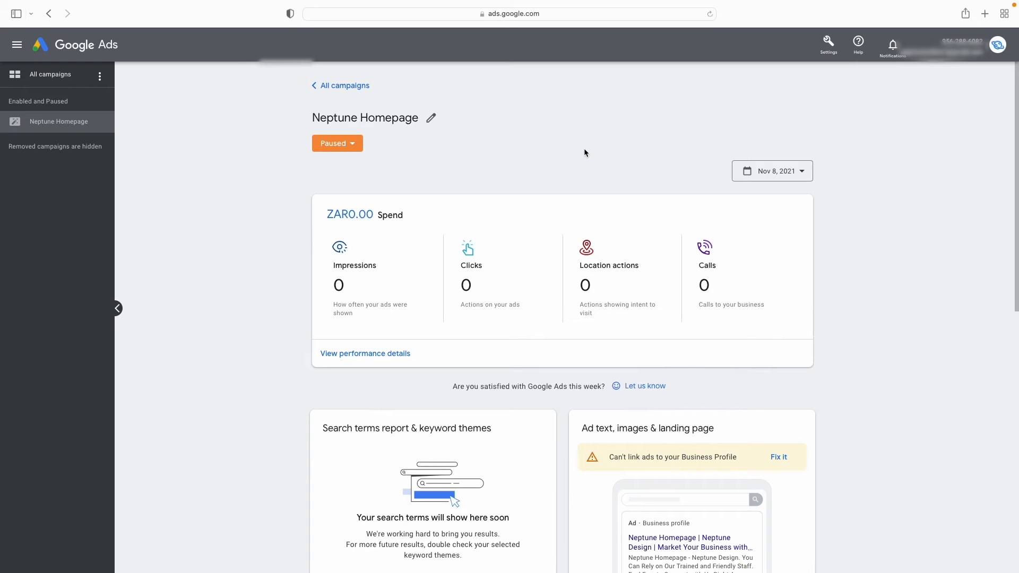
mouse_move(250, 202)
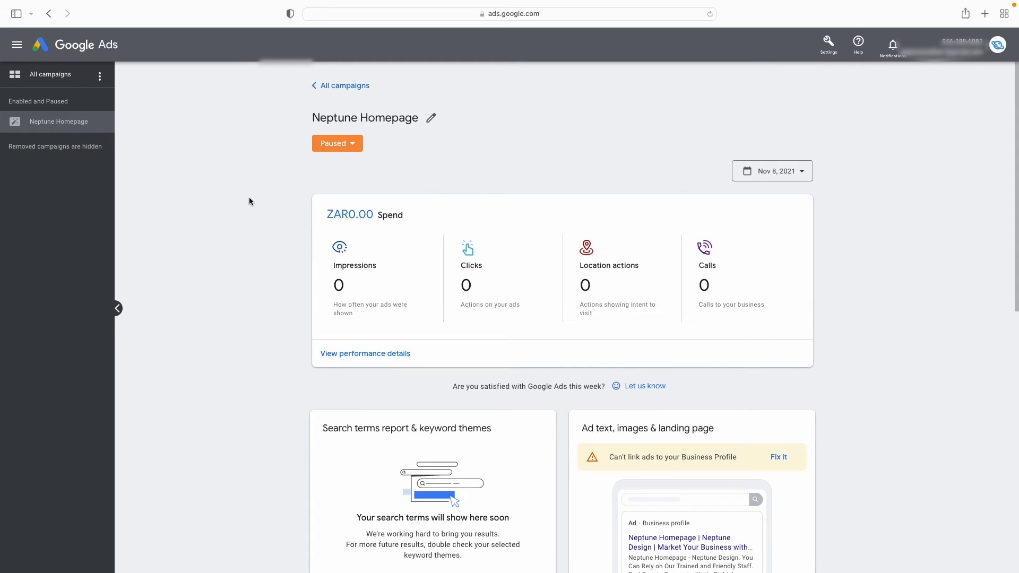
mouse_move(658, 174)
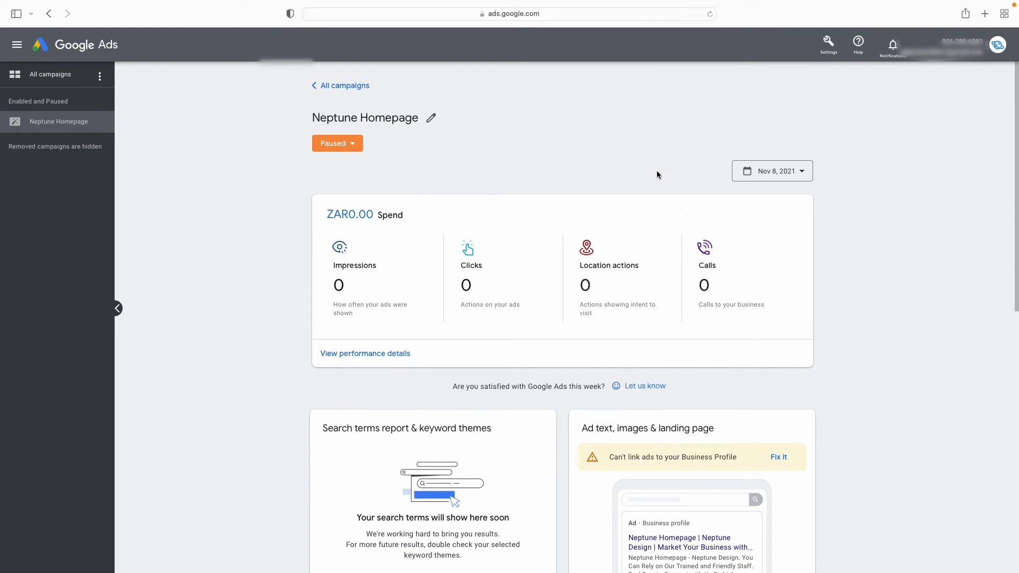
mouse_move(829, 45)
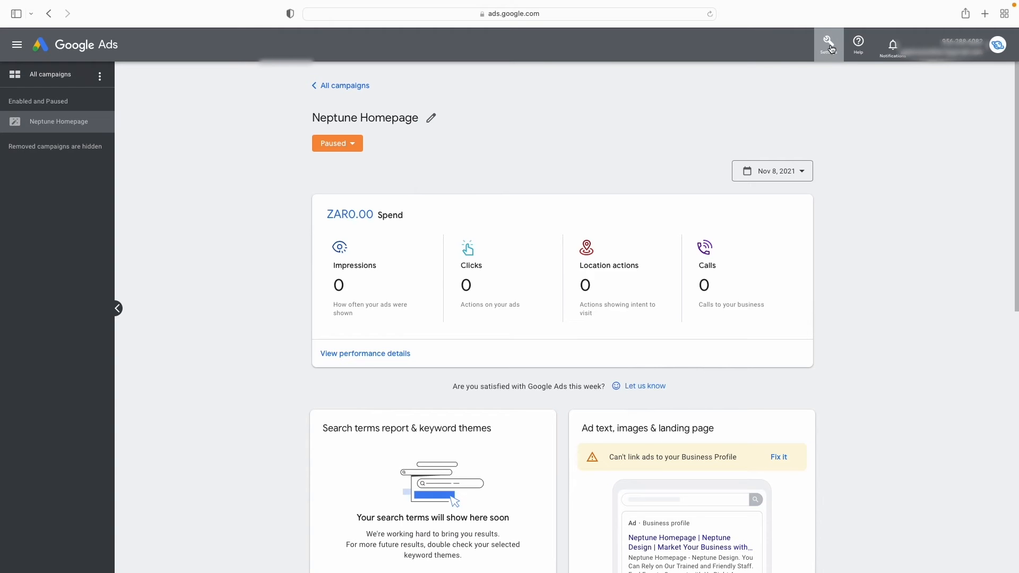
Open the wrench Settings menu on the paused Neptune Homepage campaign page
click(829, 44)
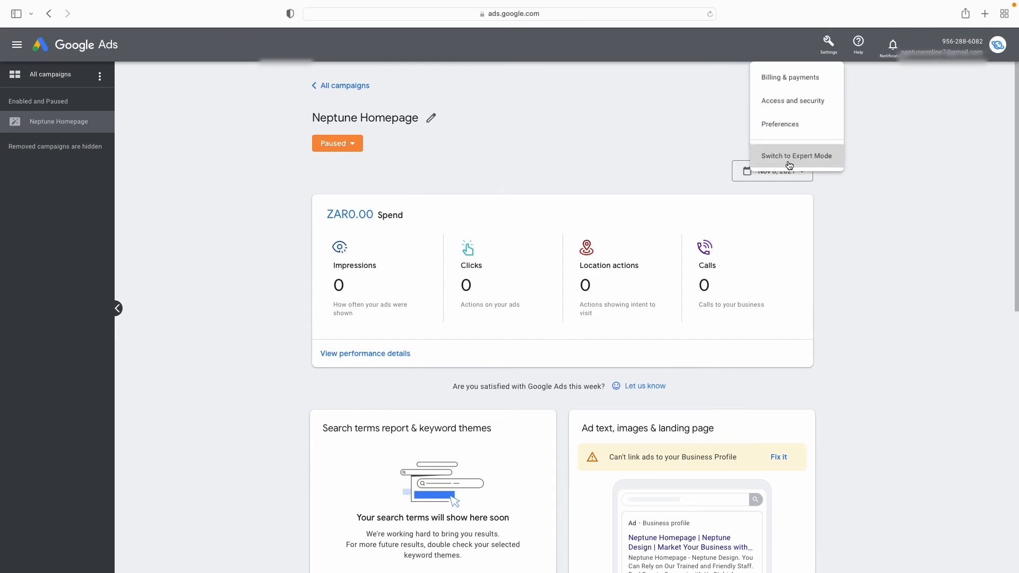
Choose Switch to Expert Mode and scroll the All campaigns overview to the three drafts
click(796, 156)
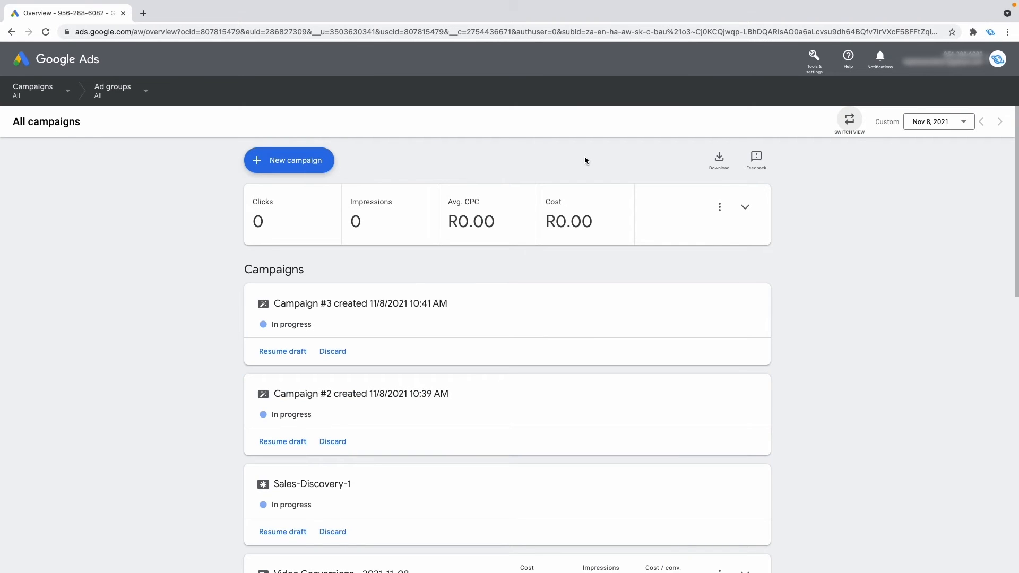
mouse_move(843, 306)
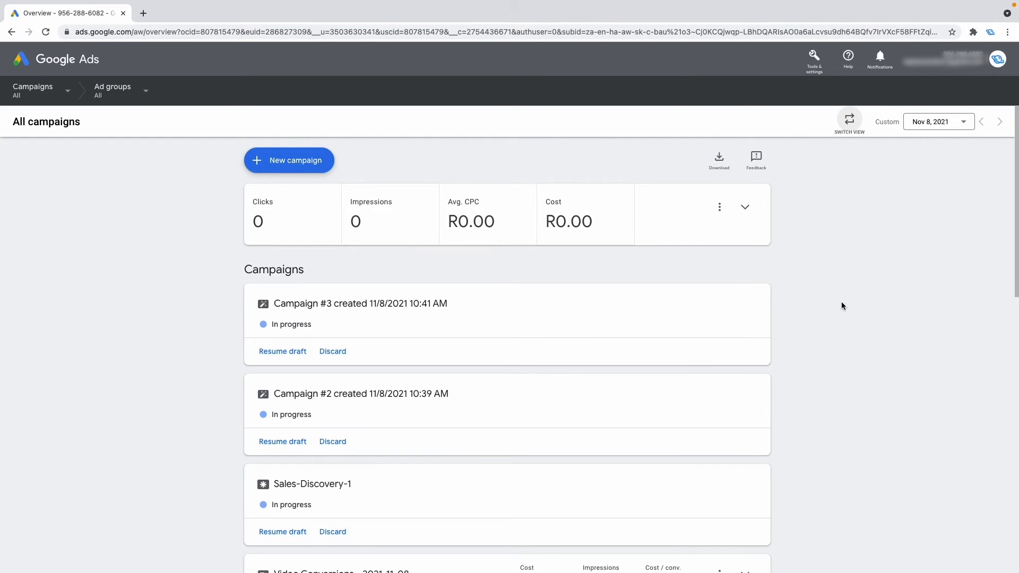
mouse_move(834, 305)
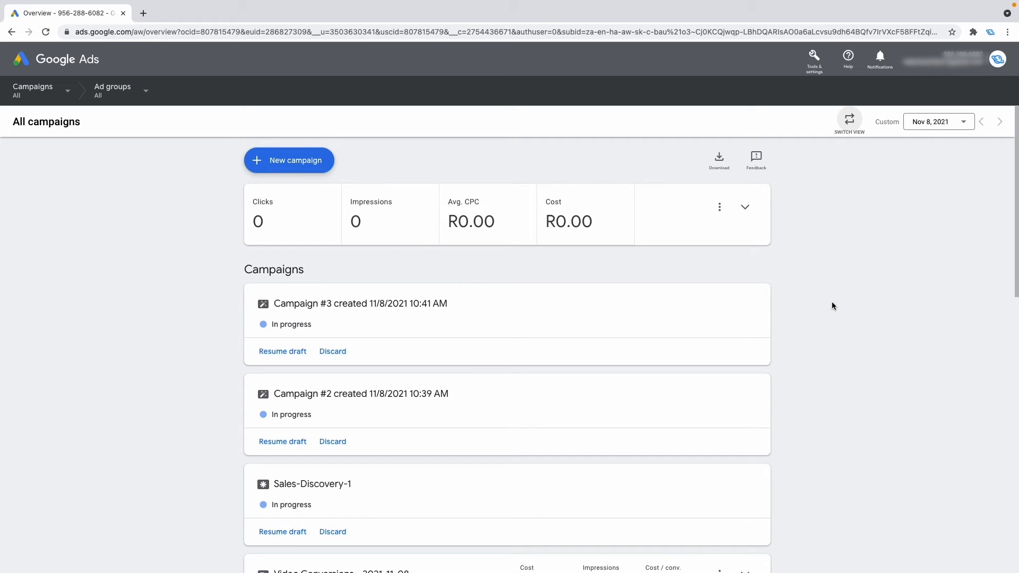
scroll(down, 3)
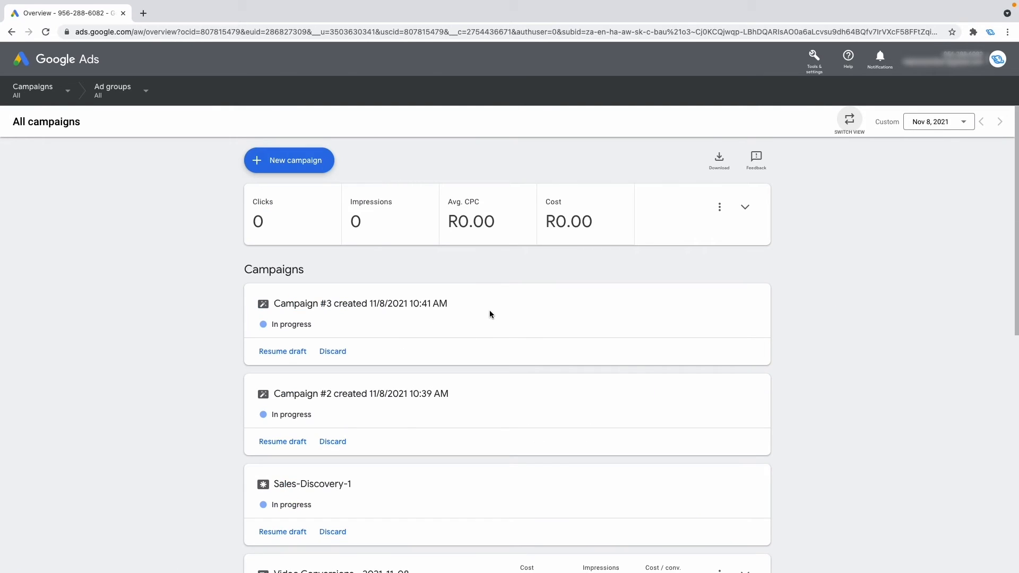
mouse_move(494, 310)
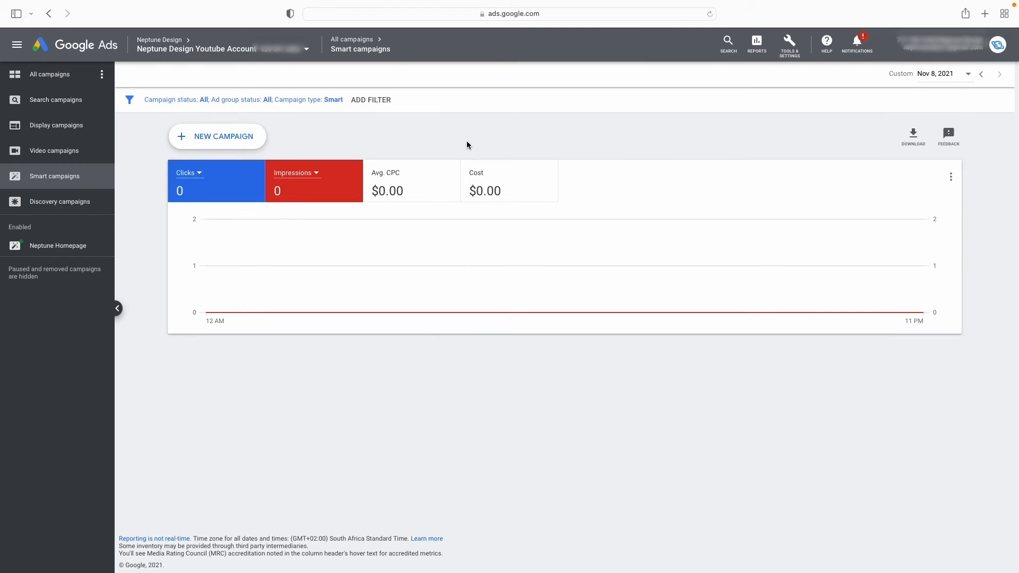
mouse_move(238, 139)
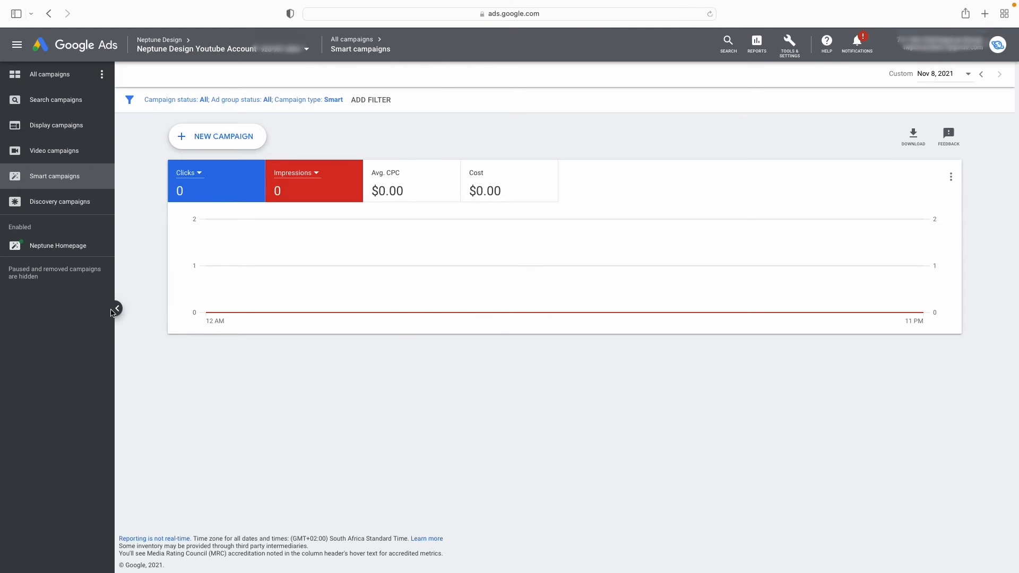
click(114, 308)
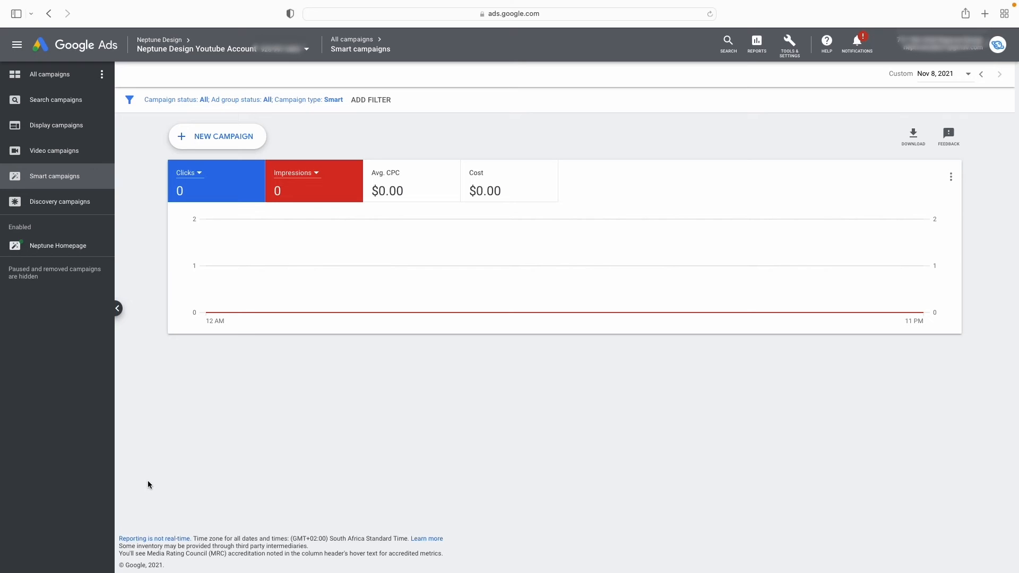
mouse_move(67, 197)
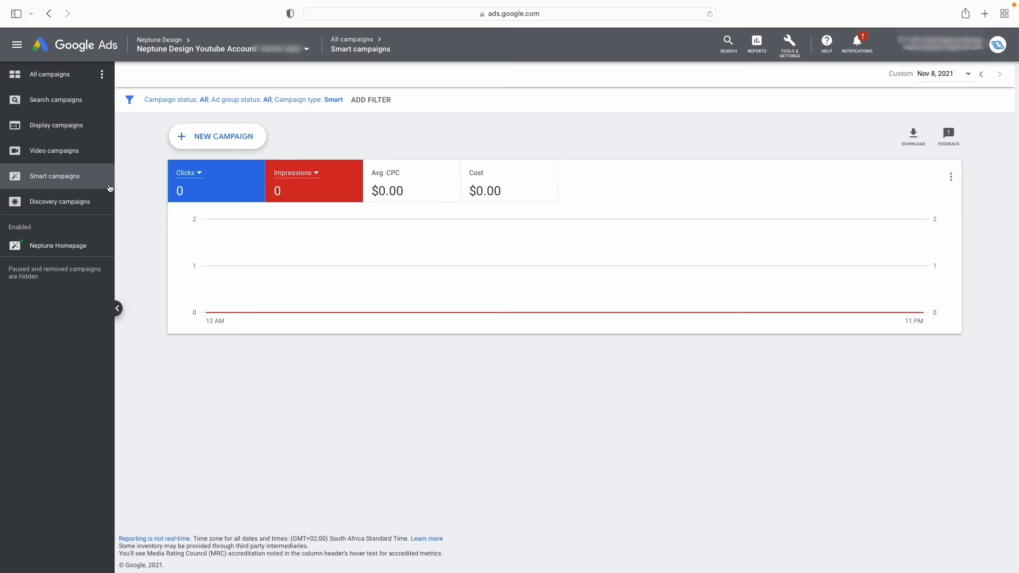
mouse_move(156, 323)
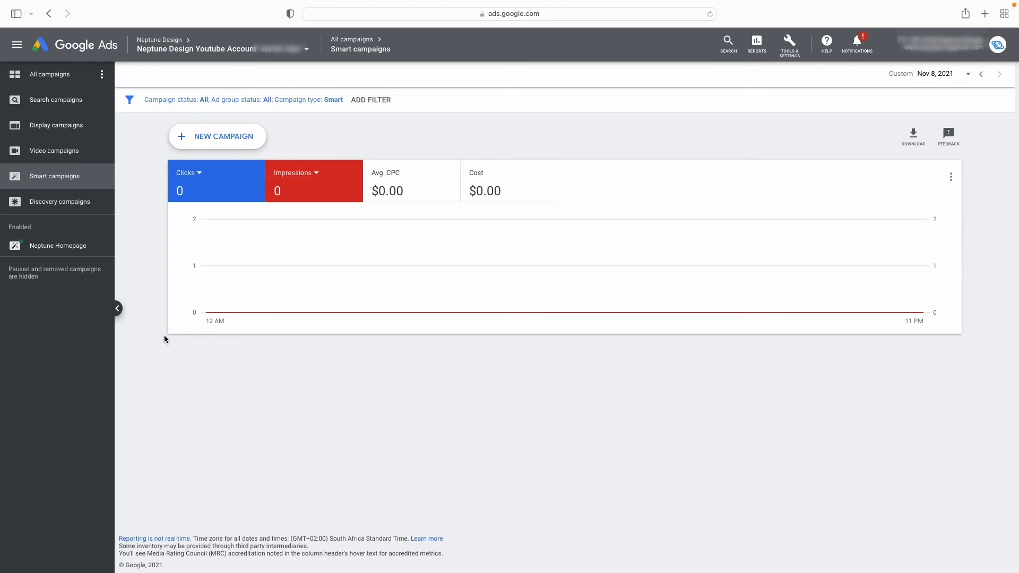
mouse_move(128, 310)
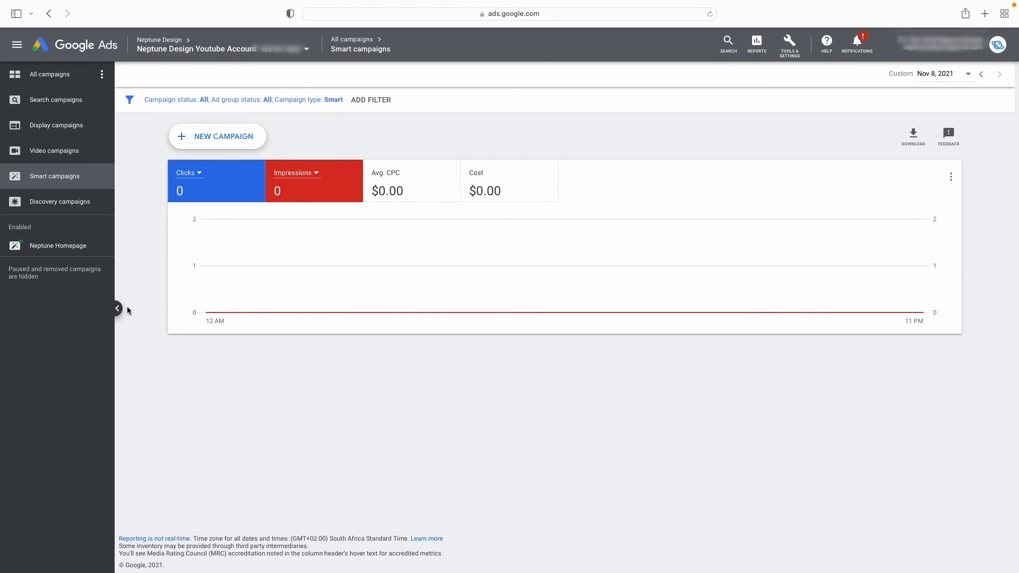
mouse_move(137, 277)
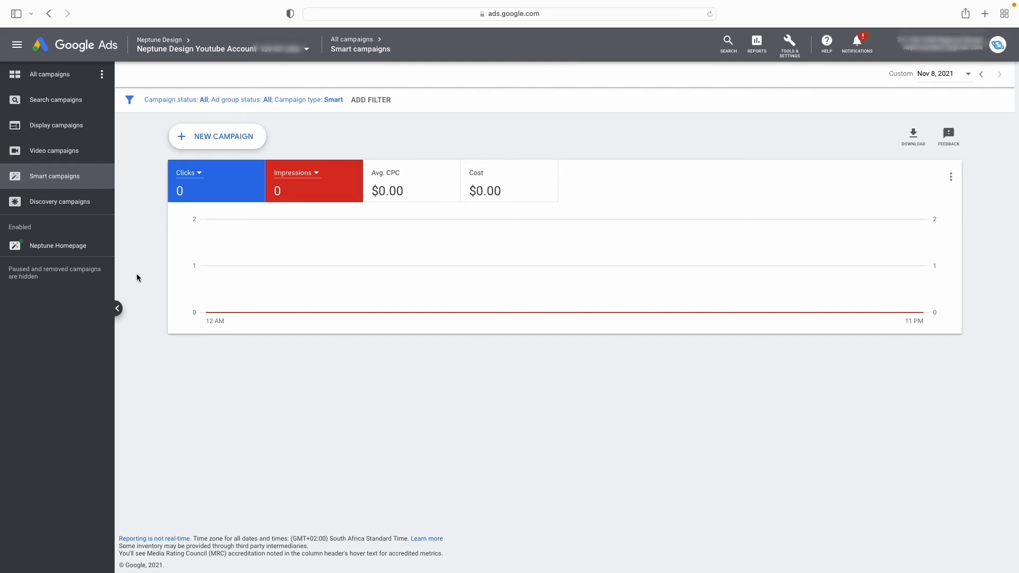
click(56, 100)
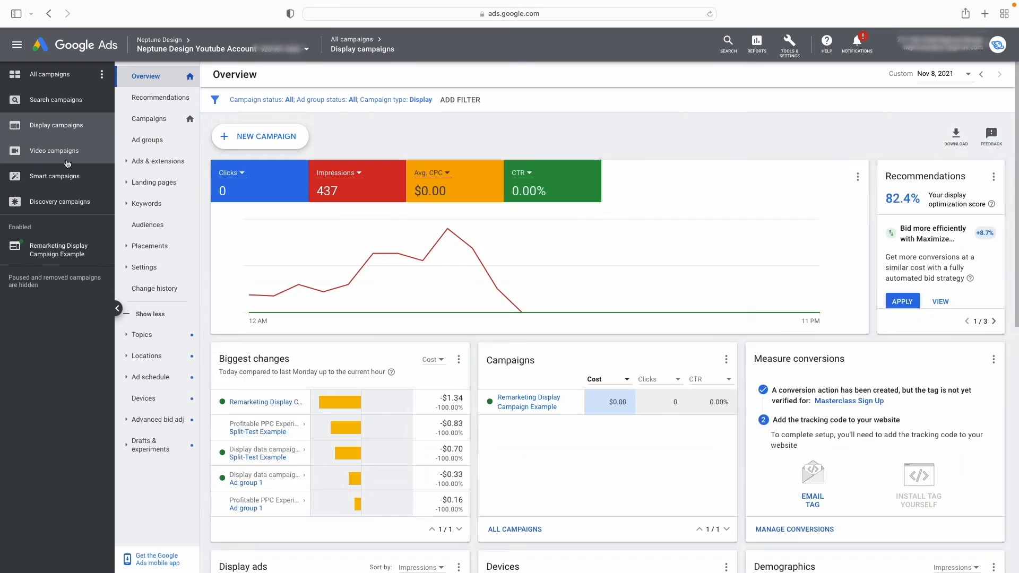
click(54, 151)
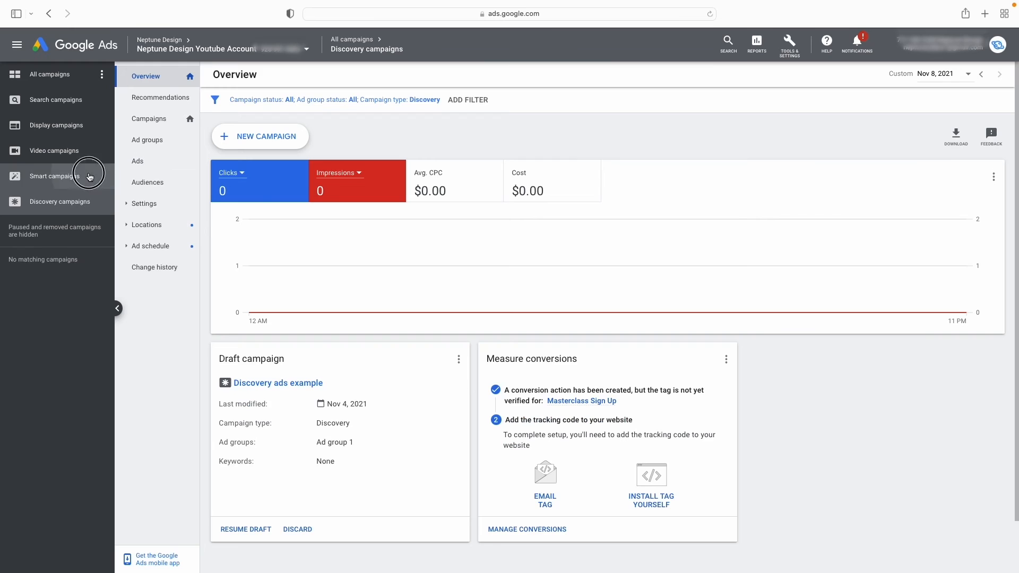
click(54, 176)
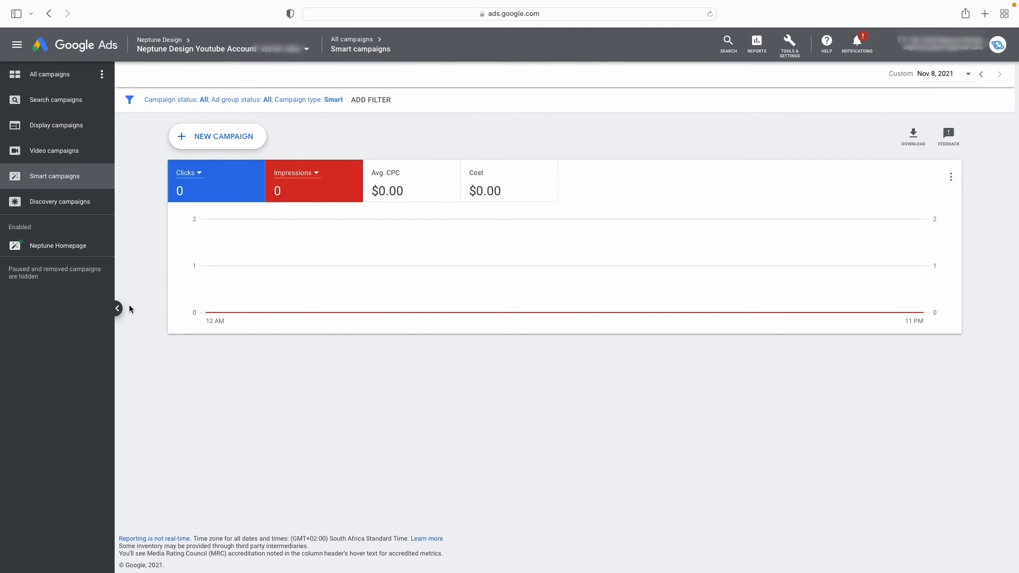
mouse_move(128, 277)
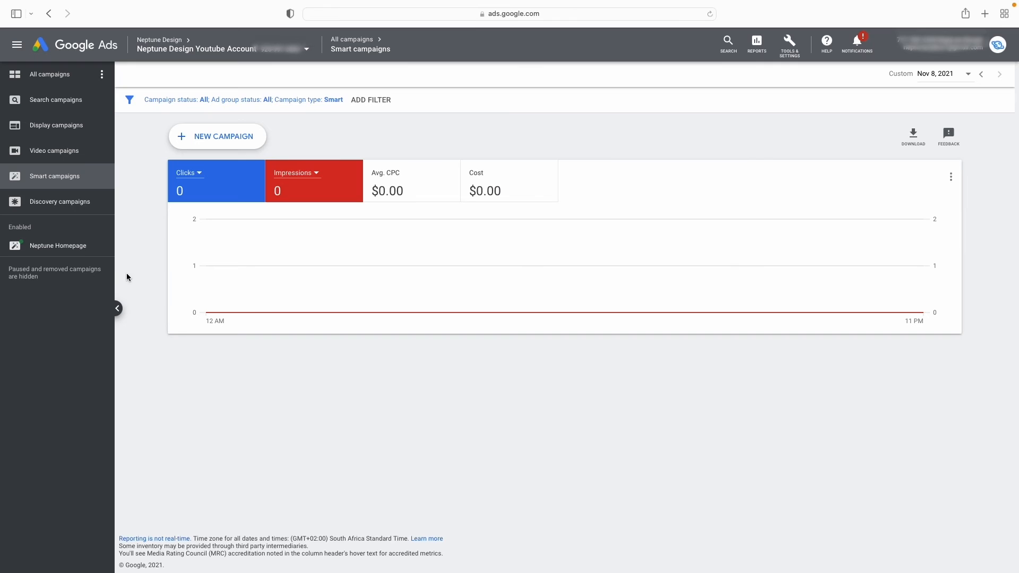
mouse_move(186, 499)
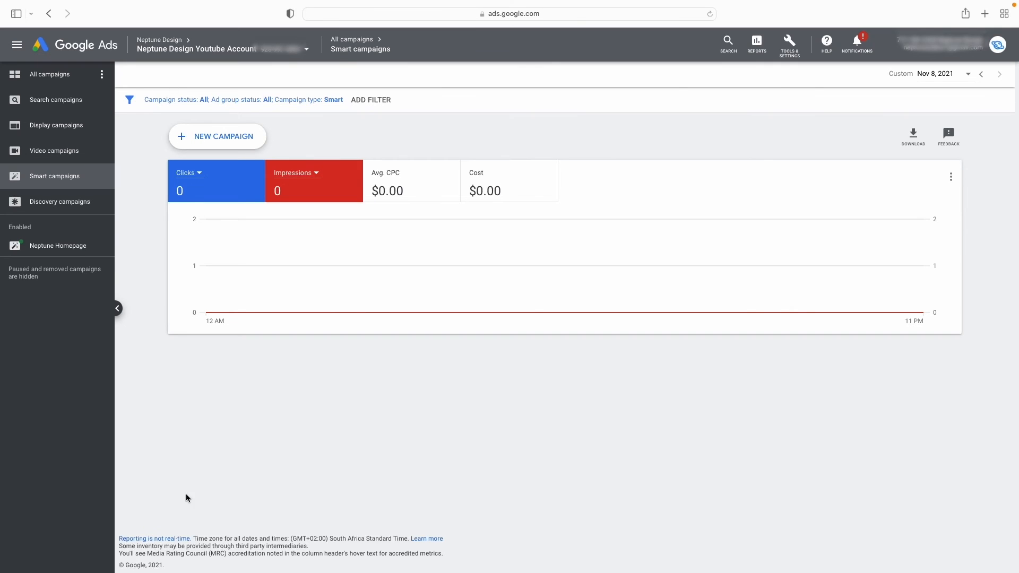
mouse_move(136, 221)
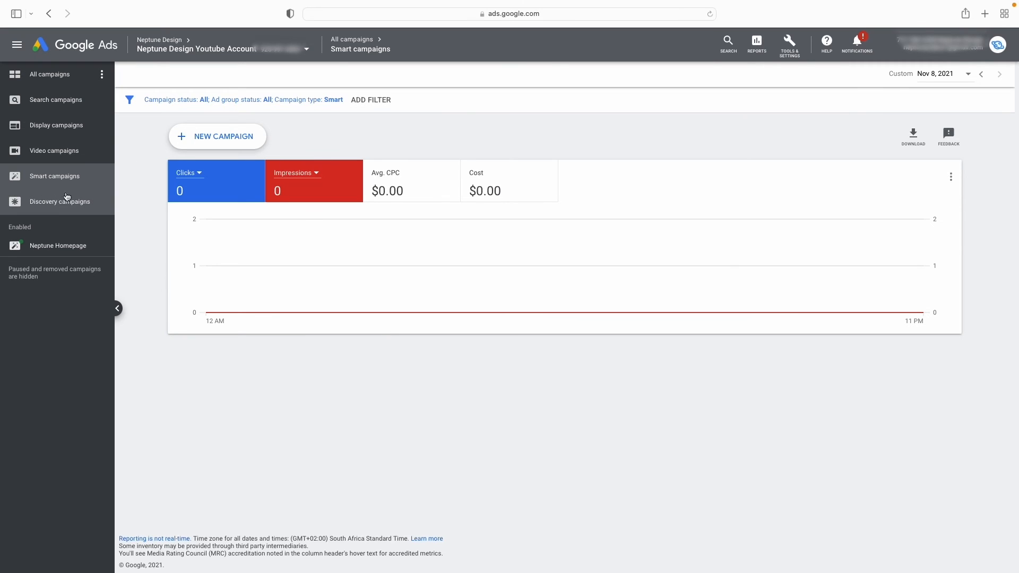
mouse_move(623, 396)
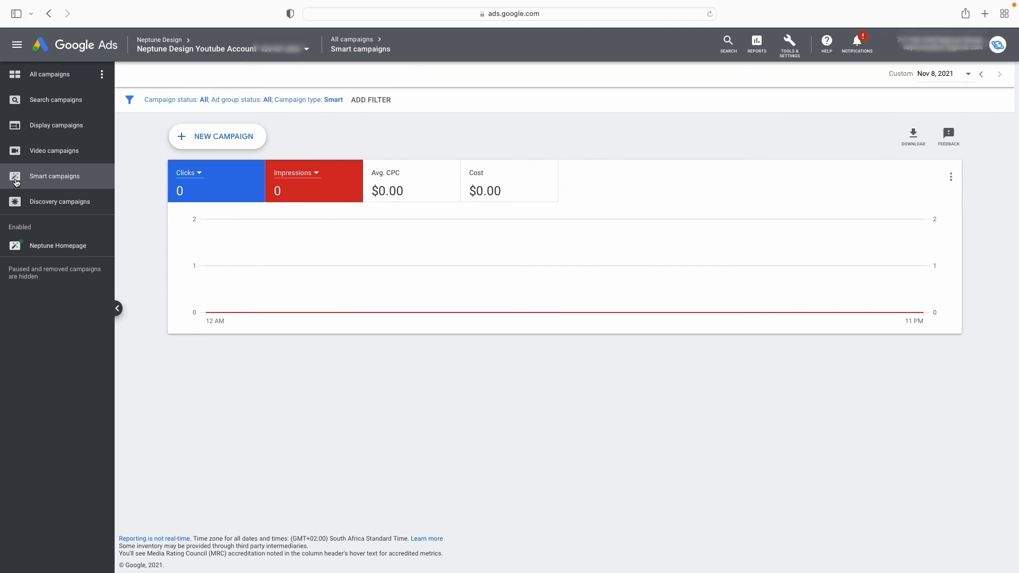
mouse_move(19, 182)
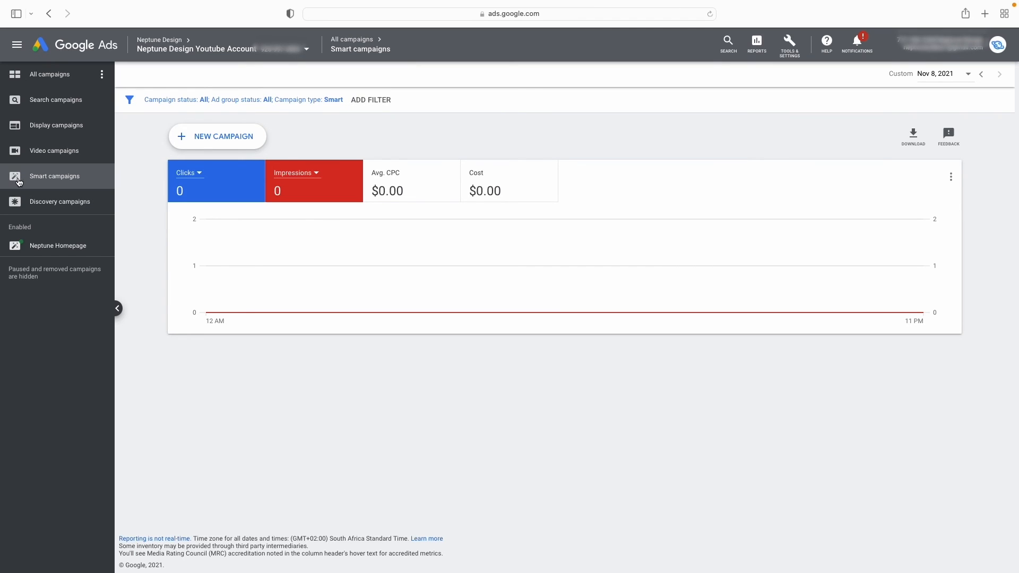
mouse_move(143, 246)
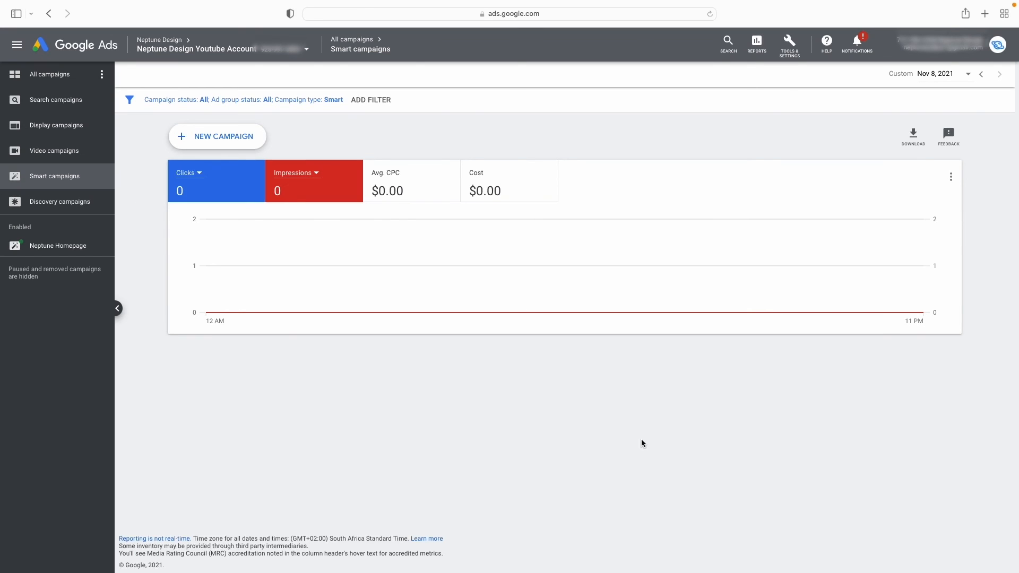
mouse_move(92, 190)
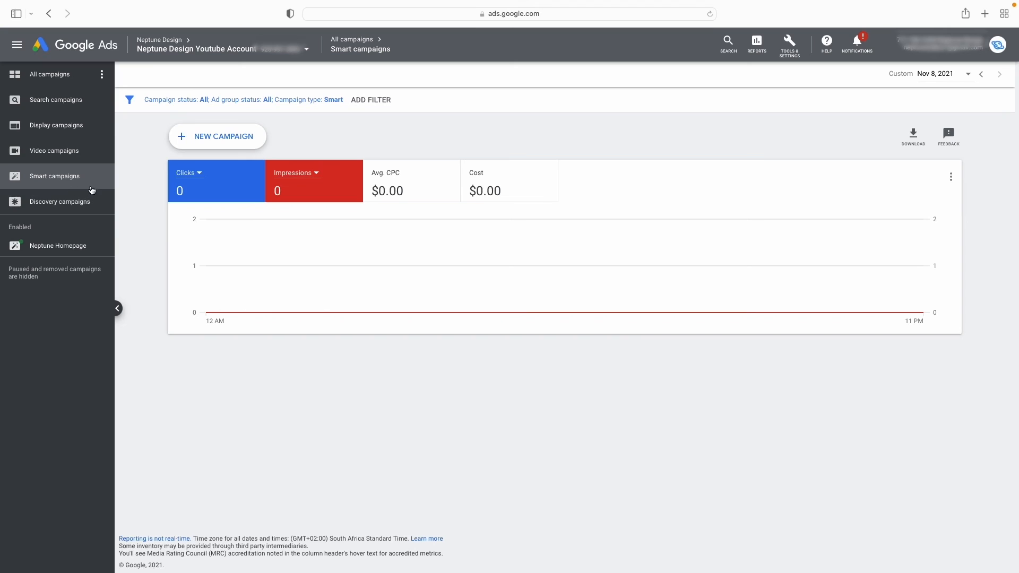